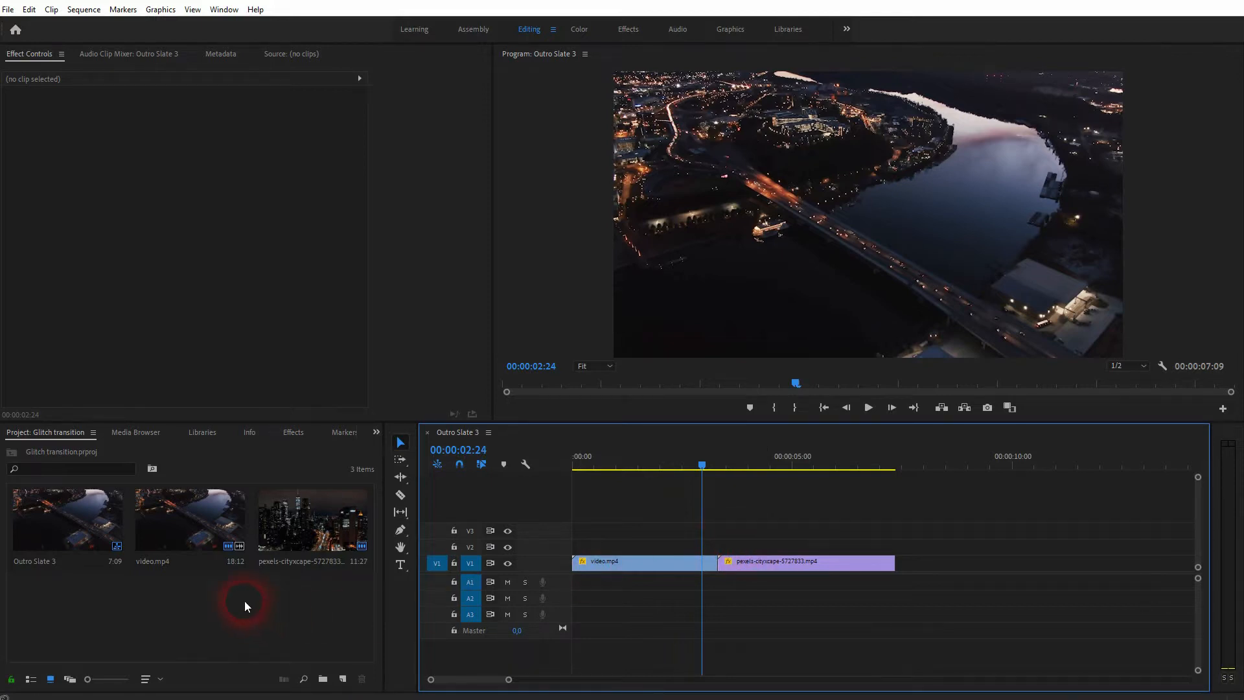
Step: Add a new 1920×1080 adjustment layer from the Project panel's New Item menu
right_click(247, 607)
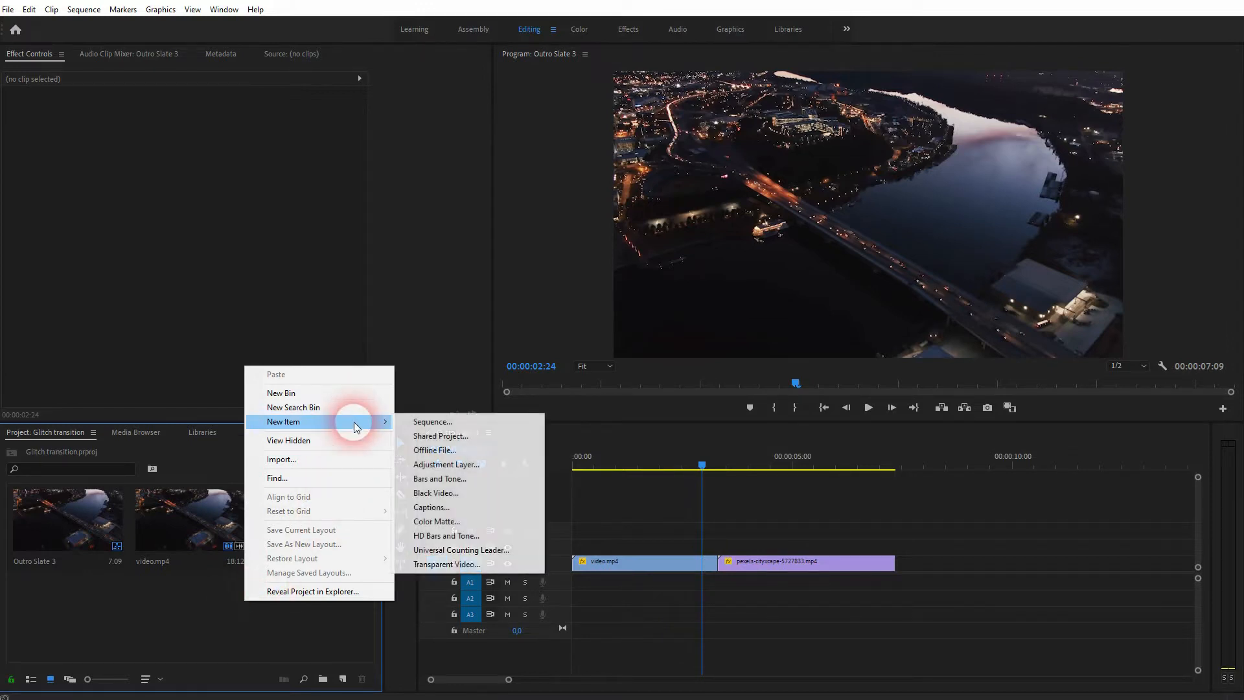
click(446, 464)
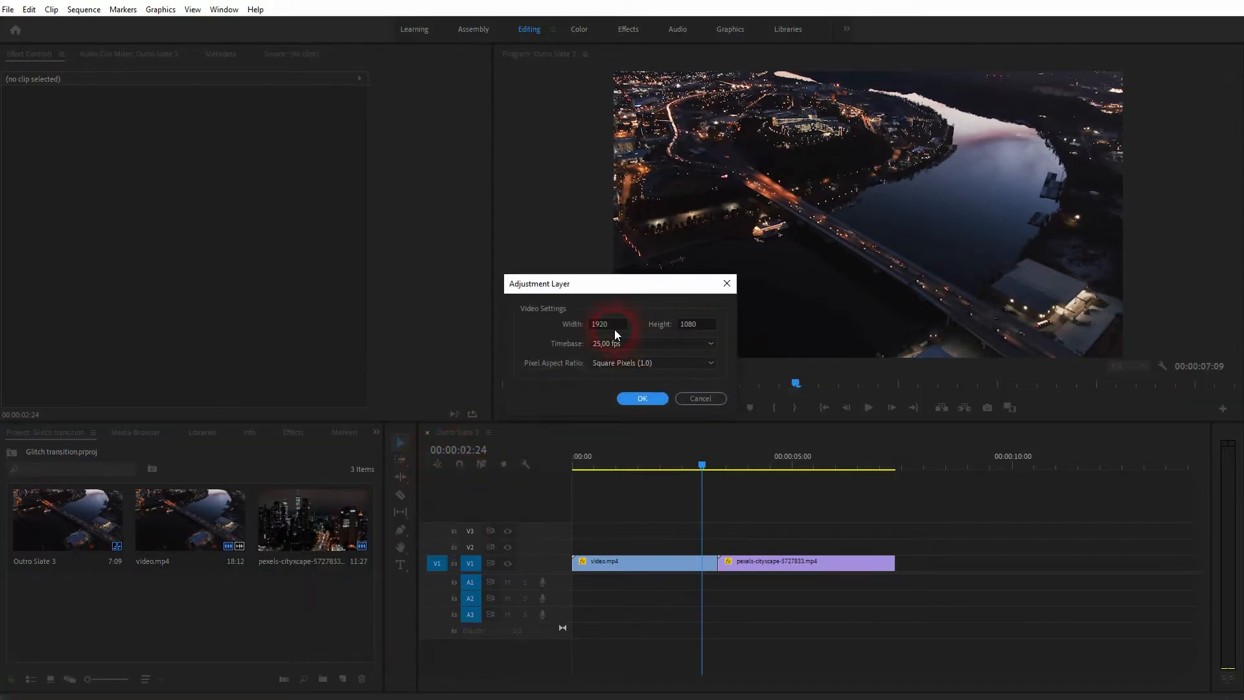
click(695, 324)
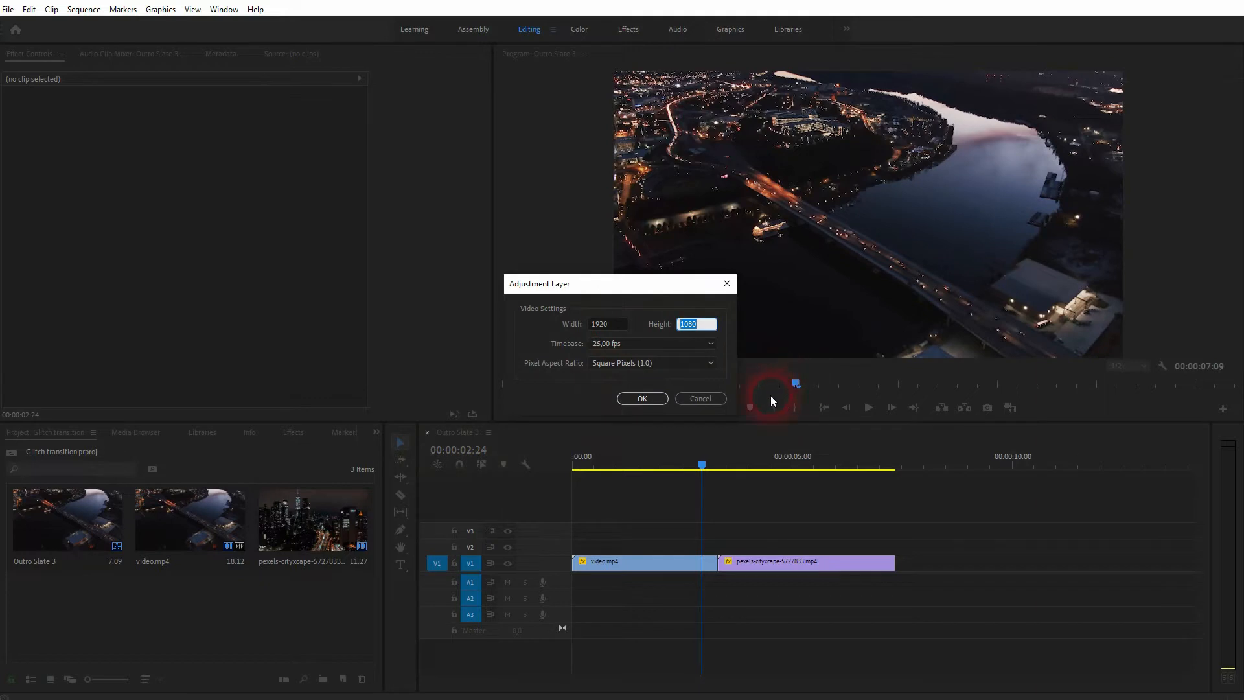
click(642, 398)
text(wave war)
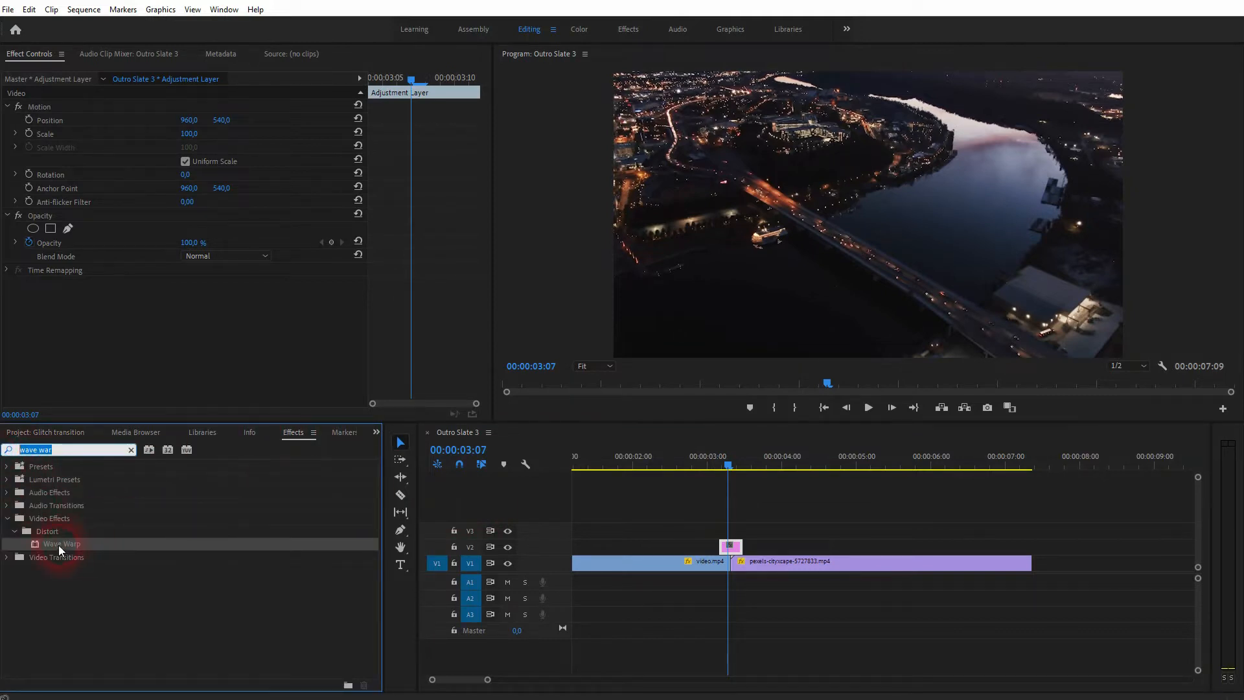
Step: Apply Wave Warp to the adjustment layer and tilt its direction to about 125°
drag(61, 544, 730, 547)
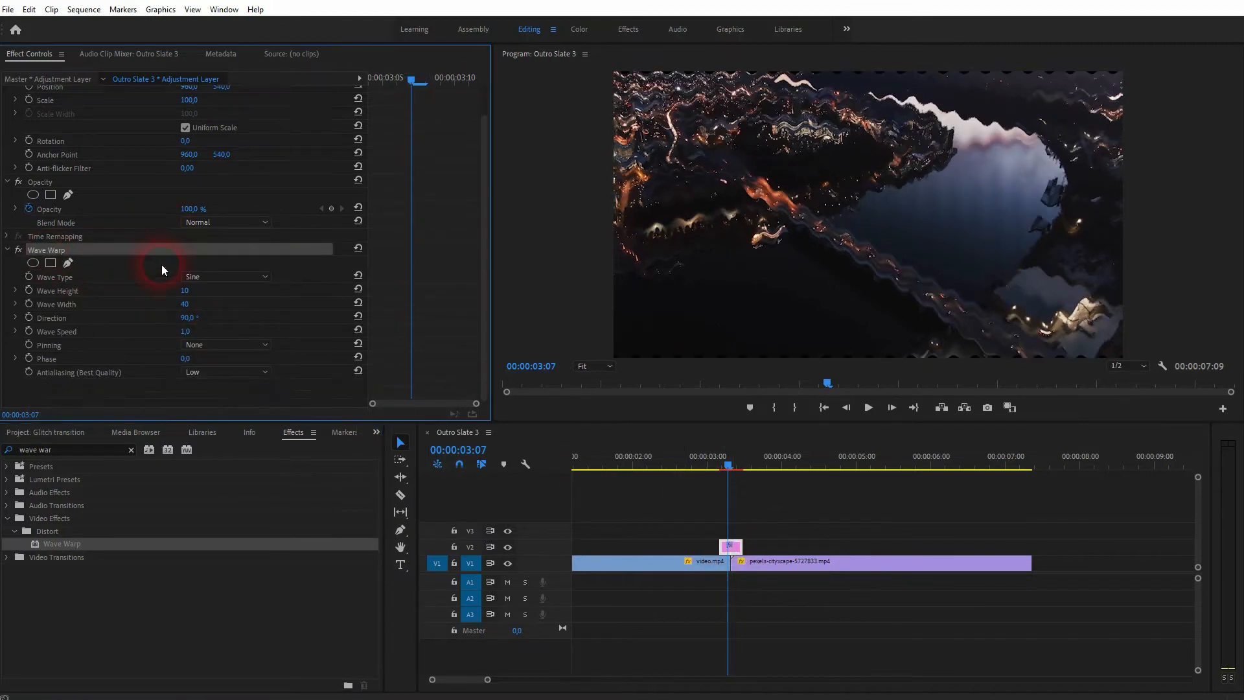
click(223, 9)
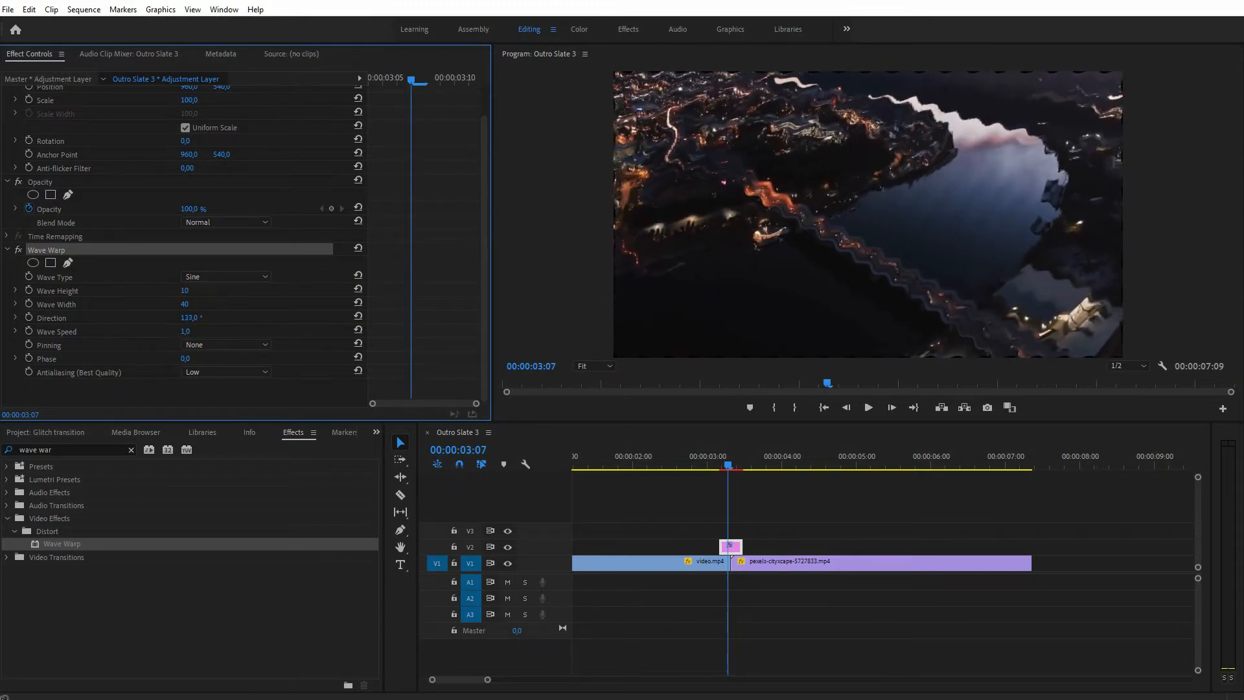
drag(189, 317, 278, 315)
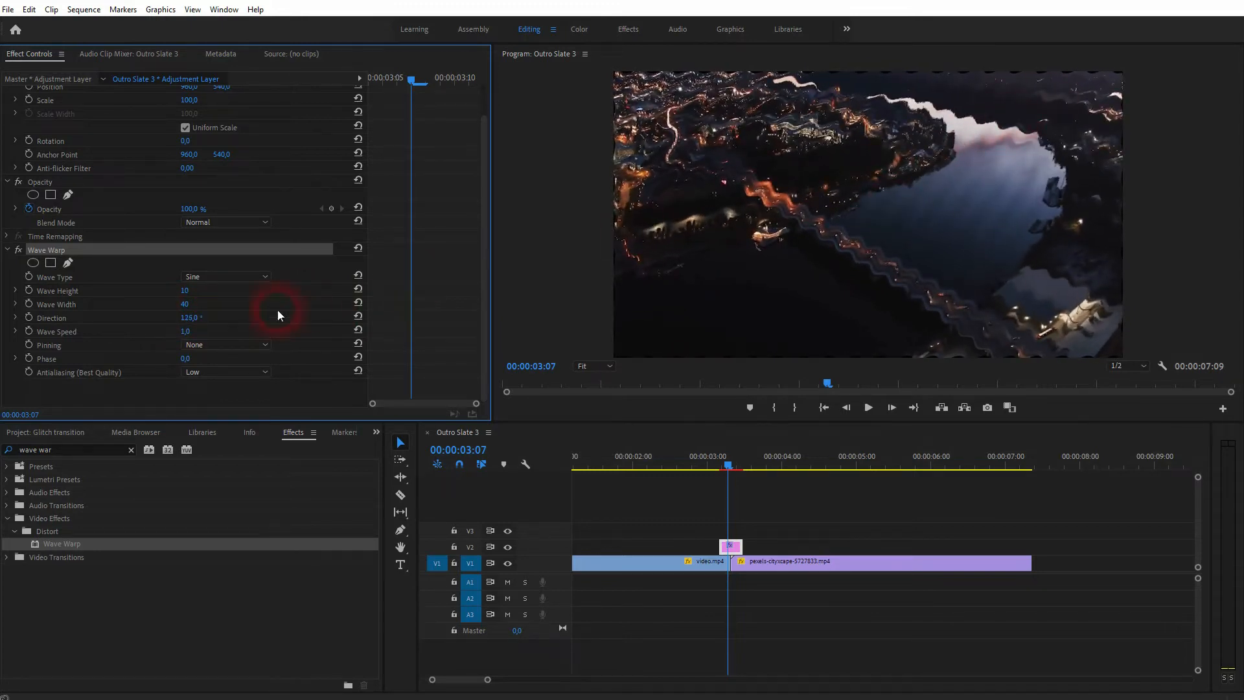
Step: Set the Wave Type to Noise after briefly trying Square
click(225, 276)
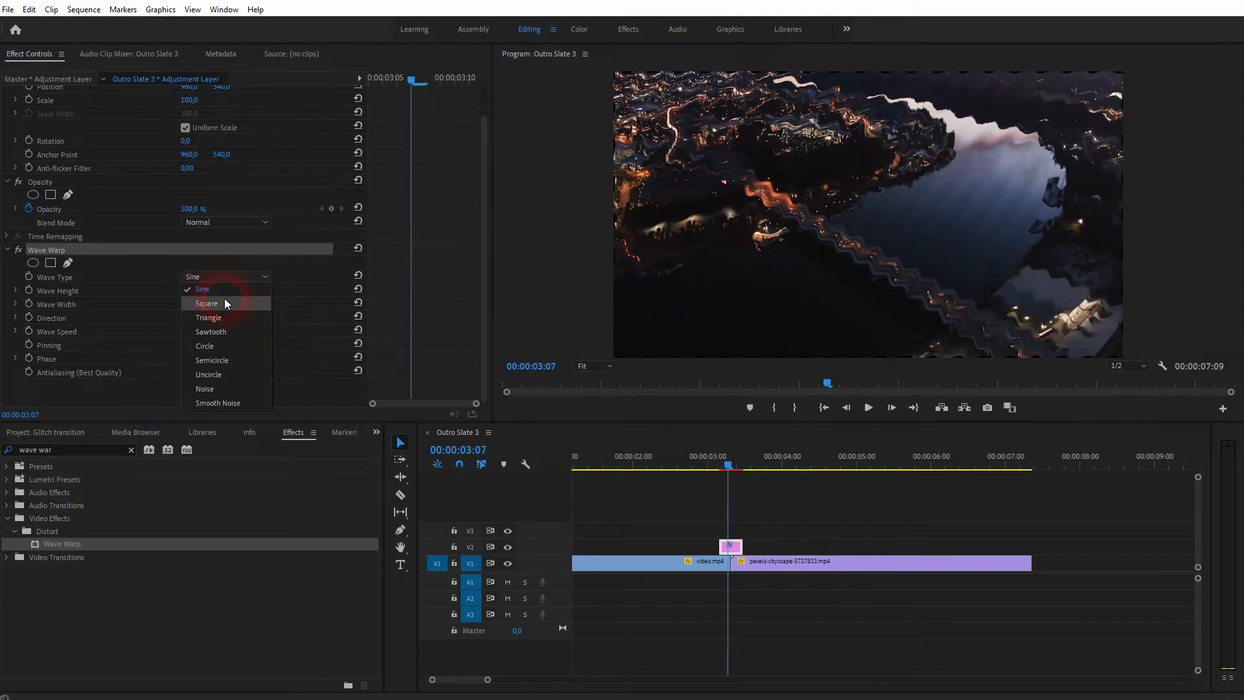
click(207, 303)
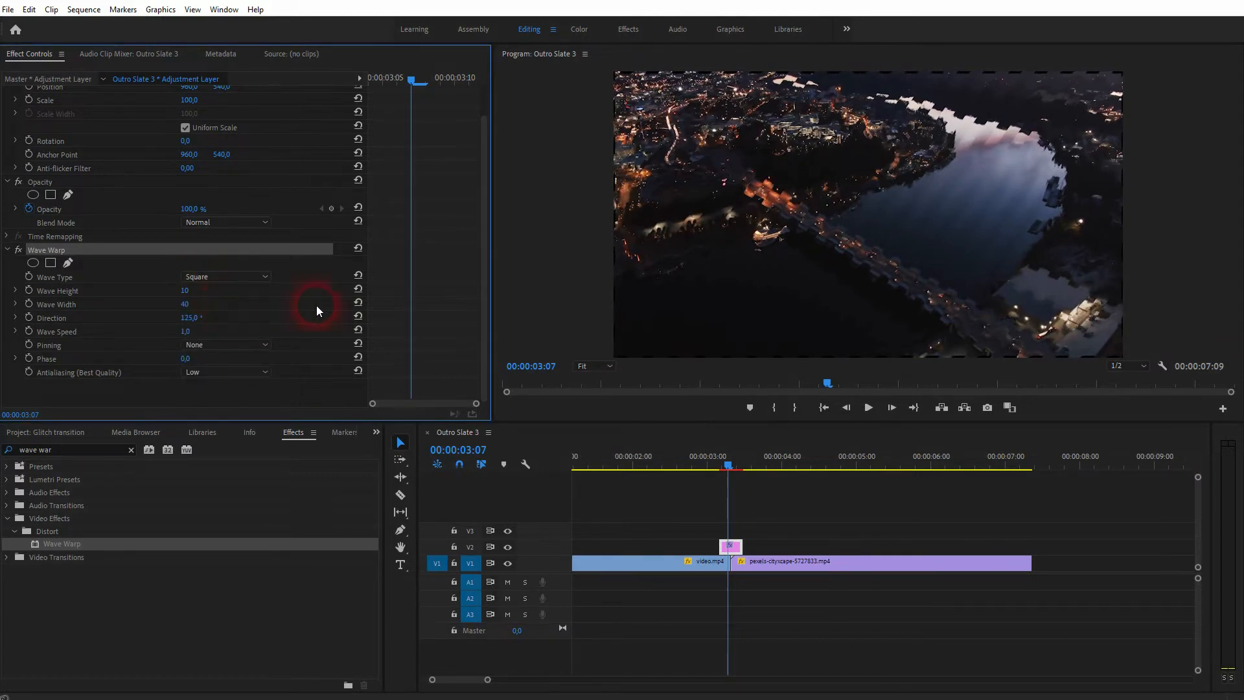
click(226, 277)
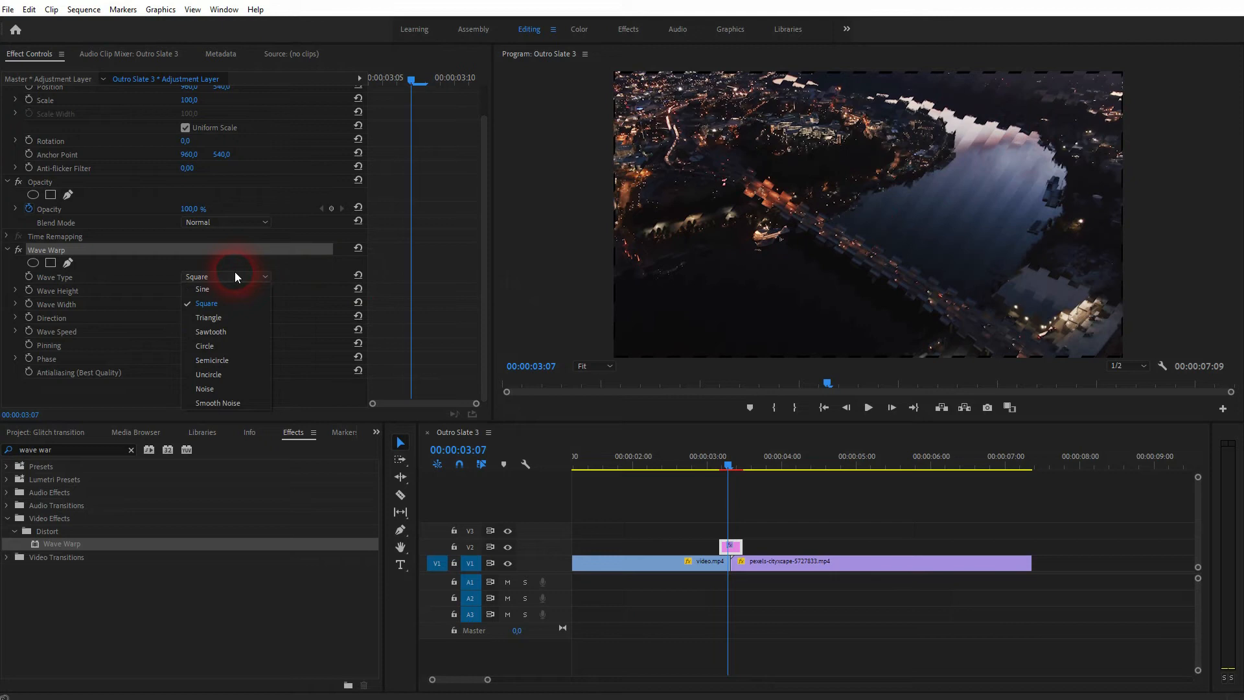
mouse_move(205, 388)
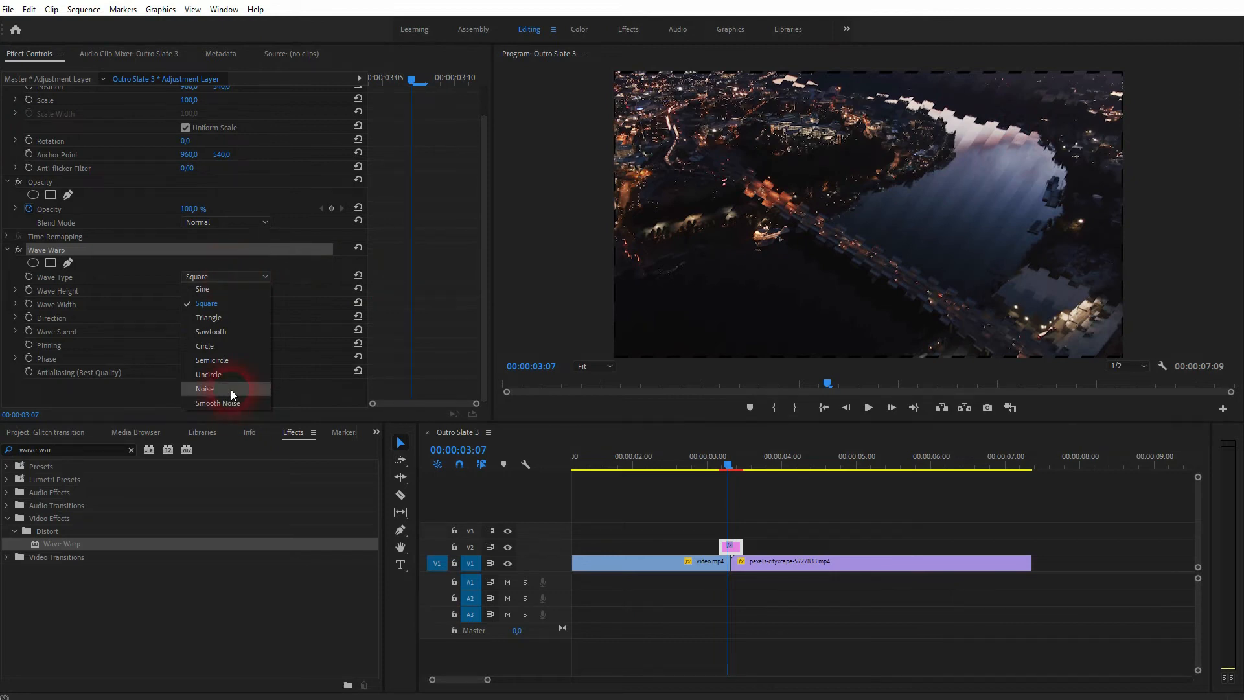
click(205, 388)
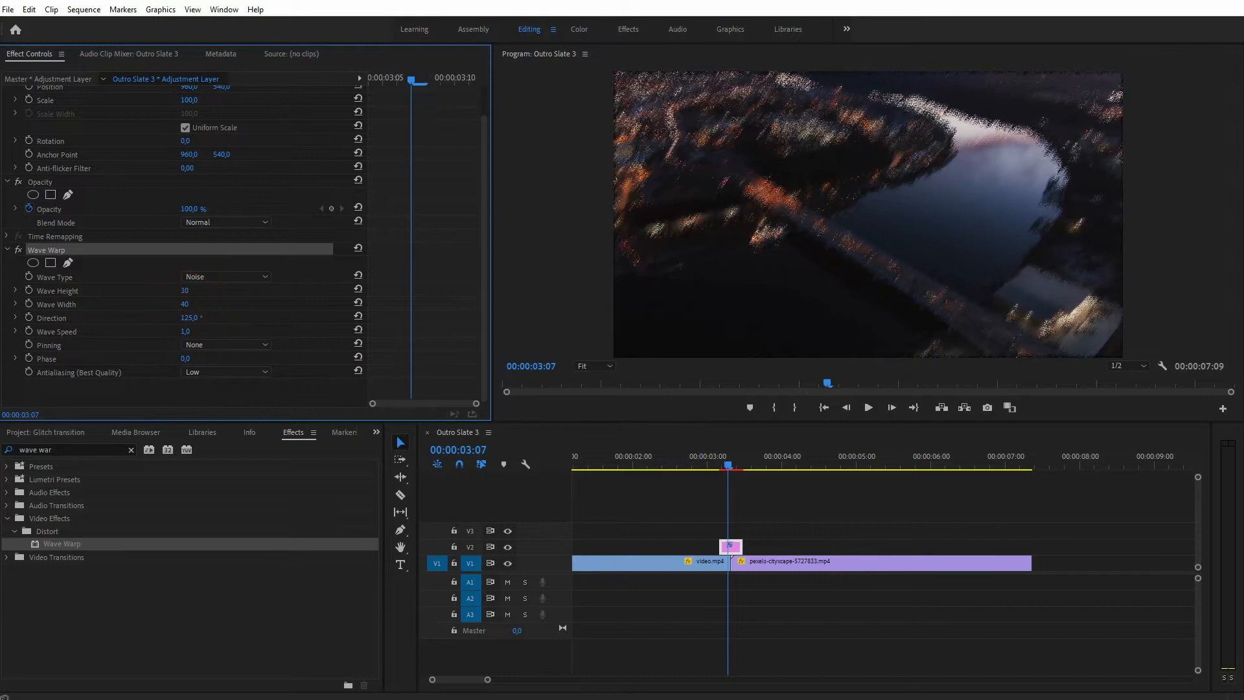
Step: Raise the wave height and speed up the wave animation
text(379)
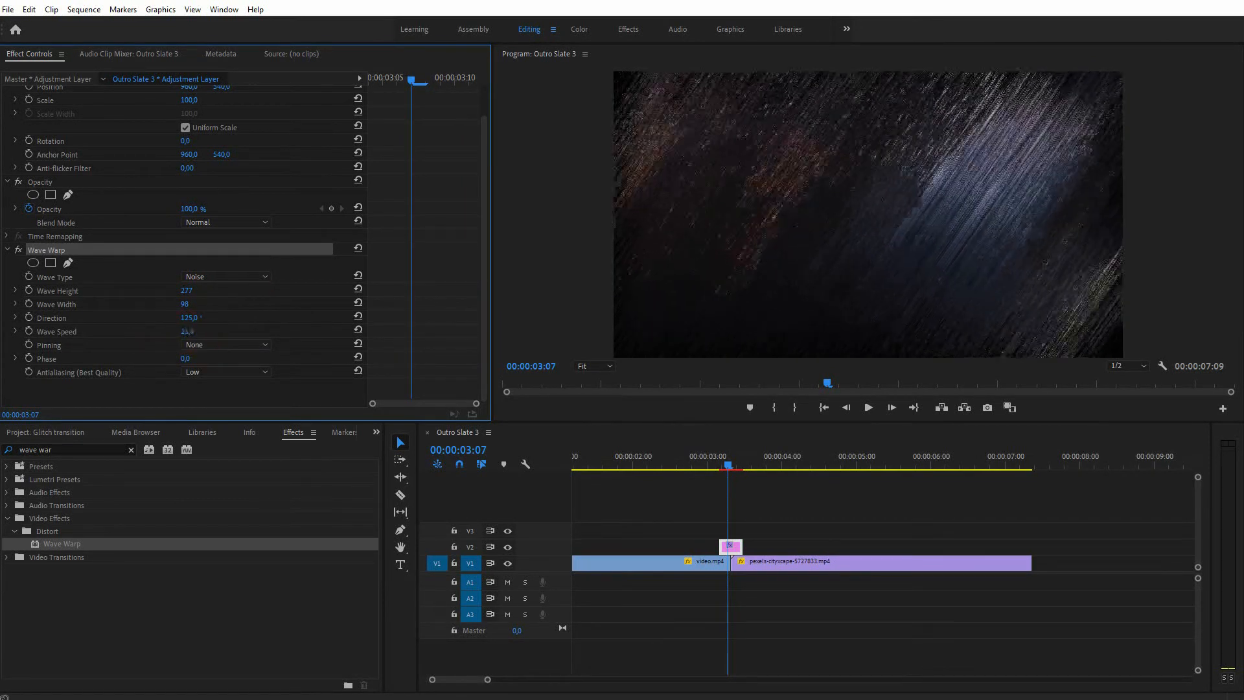
click(188, 331)
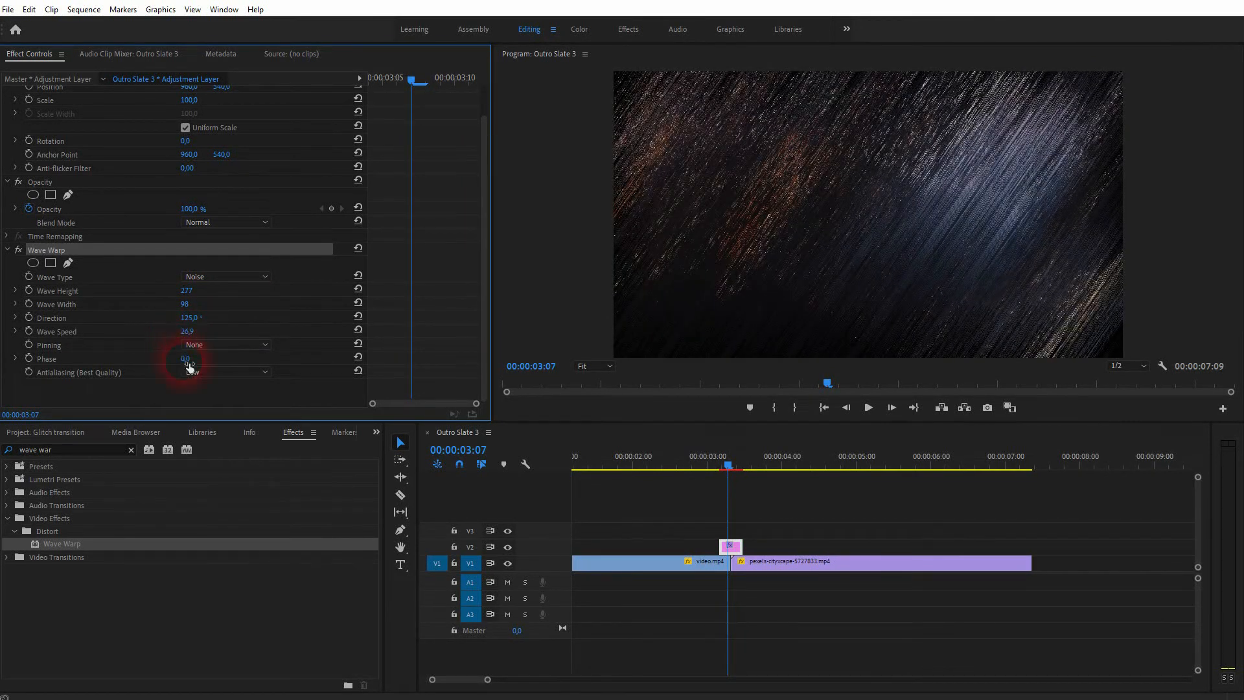
Step: Try pinning all edges of the warp, then set Pinning back to None
click(225, 344)
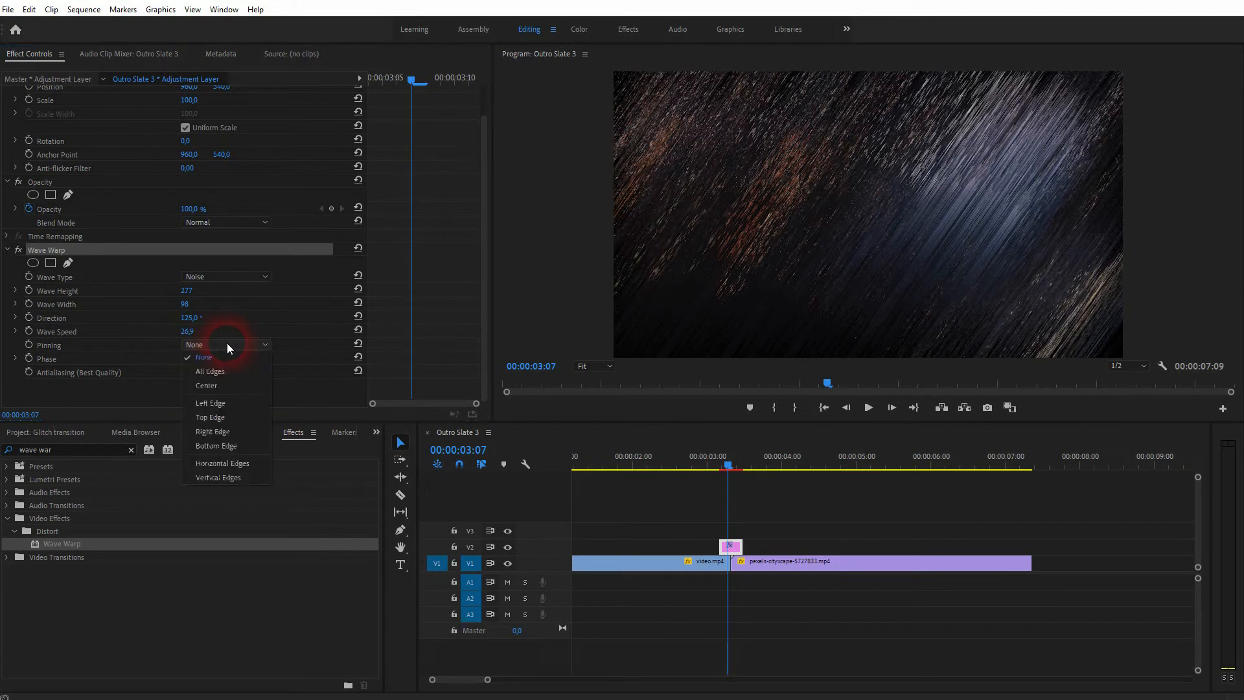
click(209, 371)
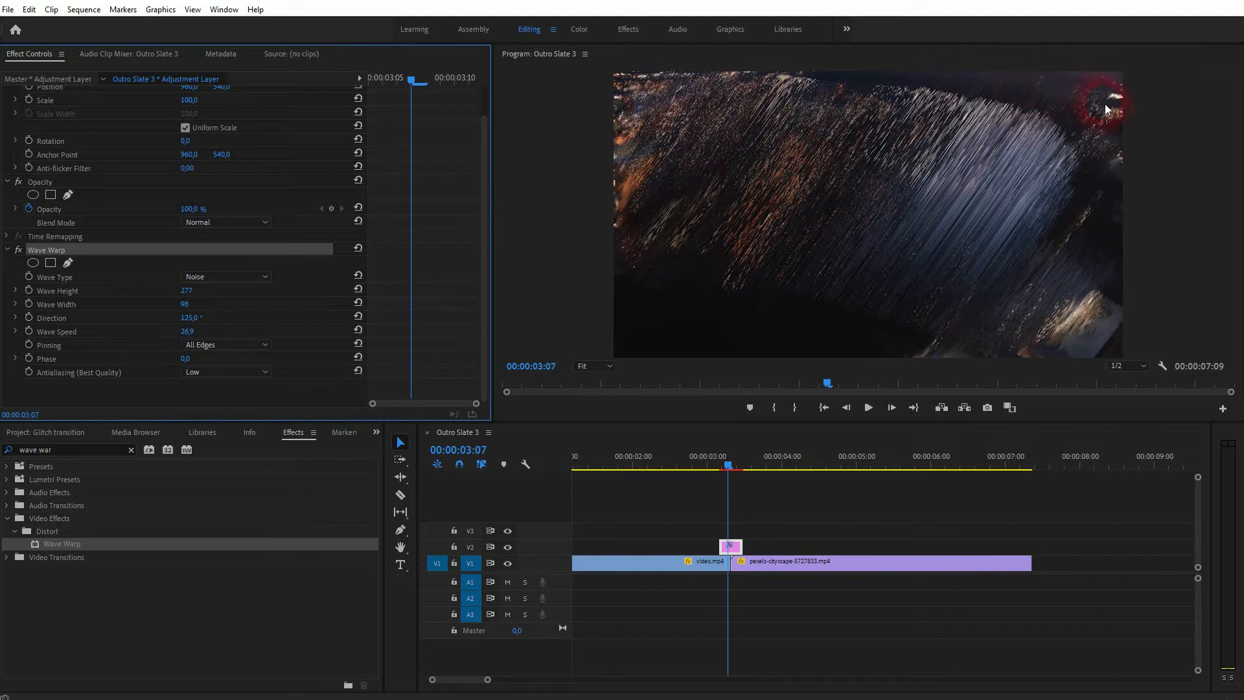
click(225, 344)
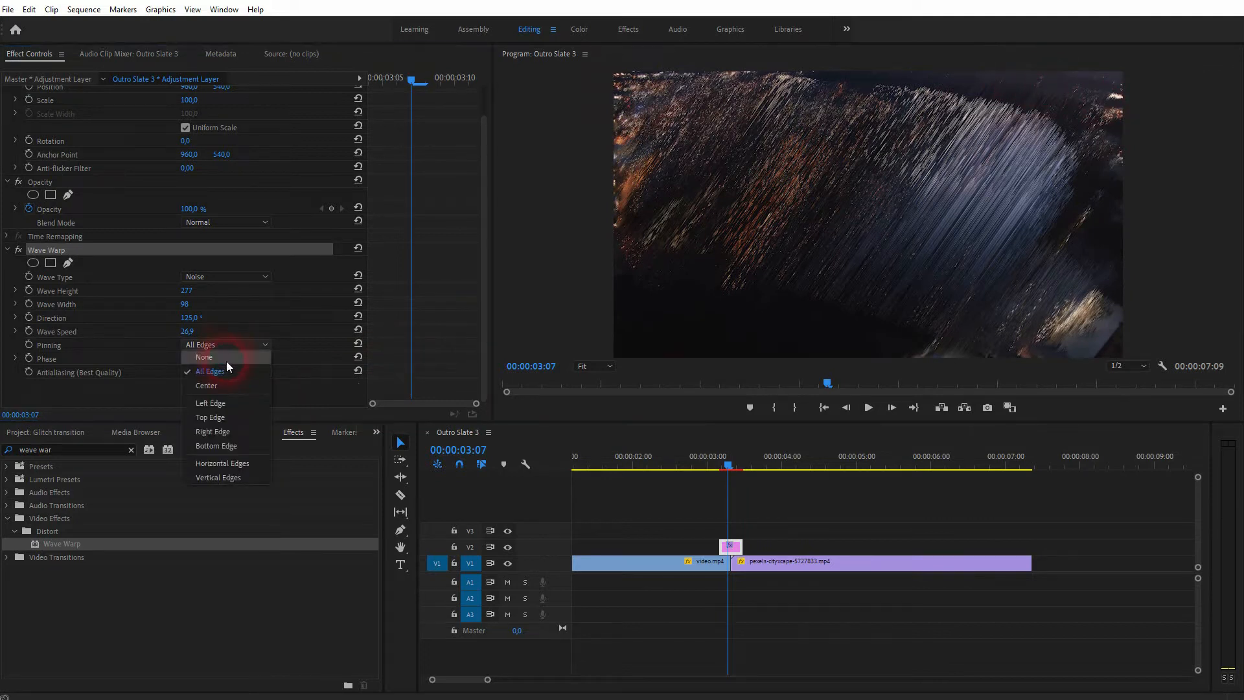
click(204, 356)
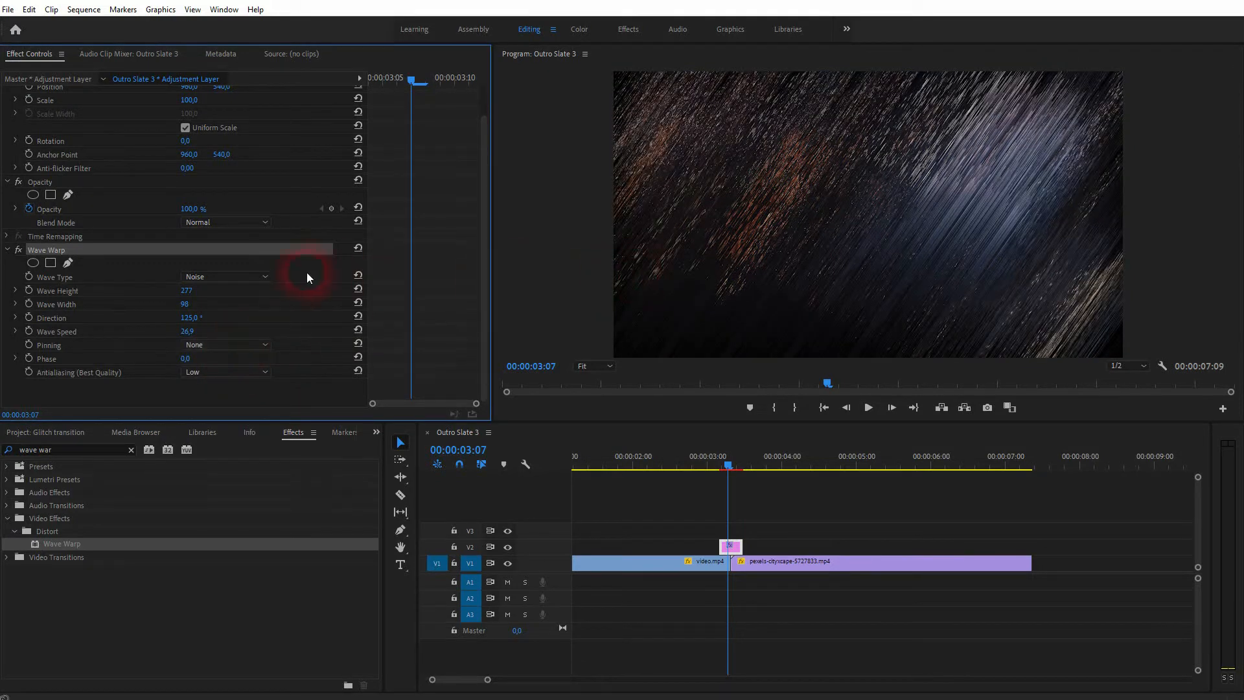
click(225, 276)
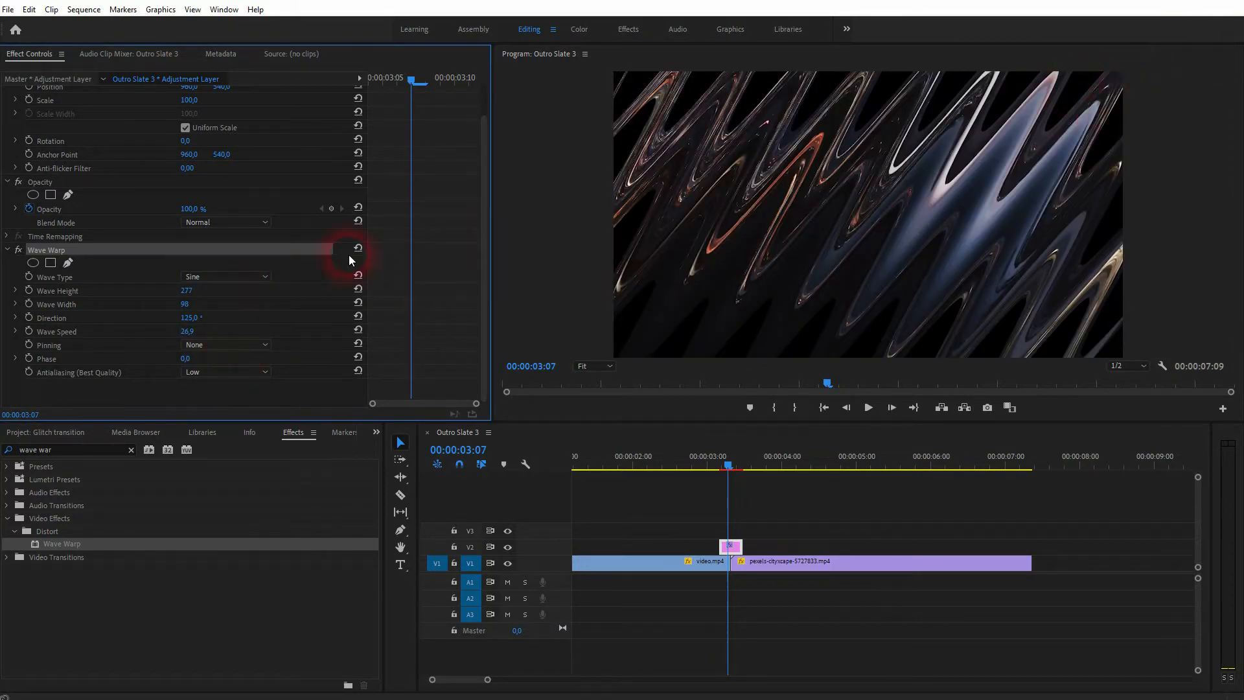
Step: Switch the Wave Warp back to Noise waves
click(226, 344)
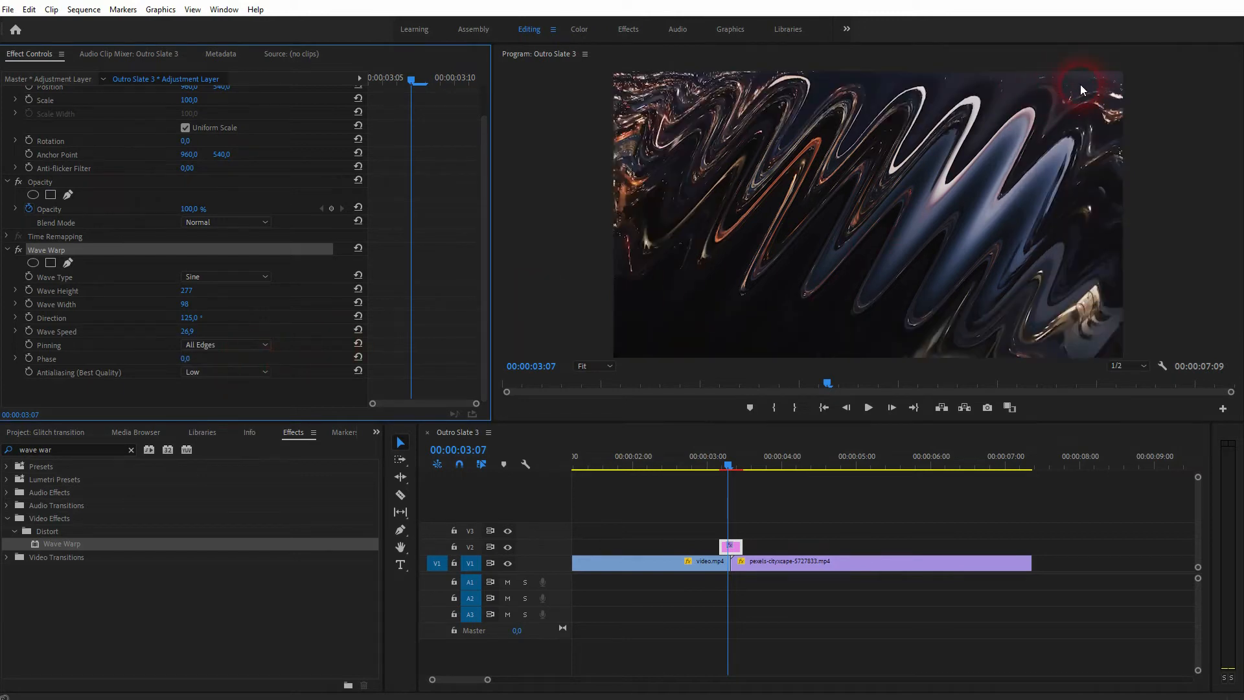
click(226, 345)
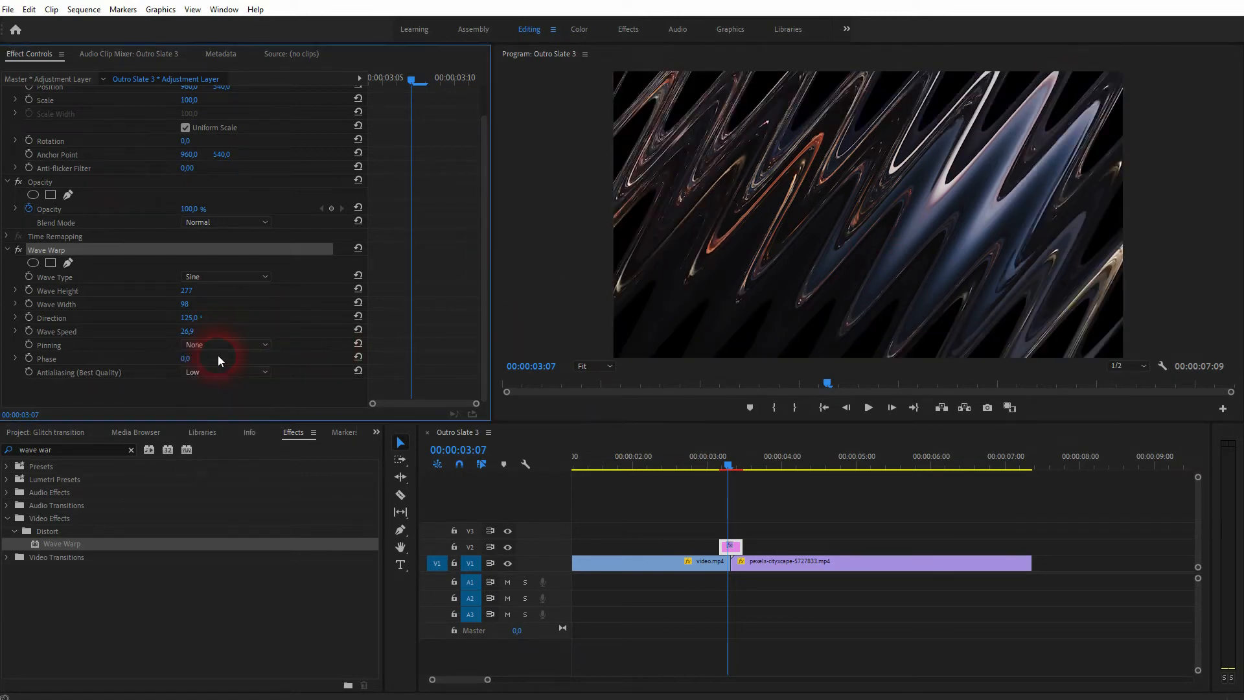
click(225, 276)
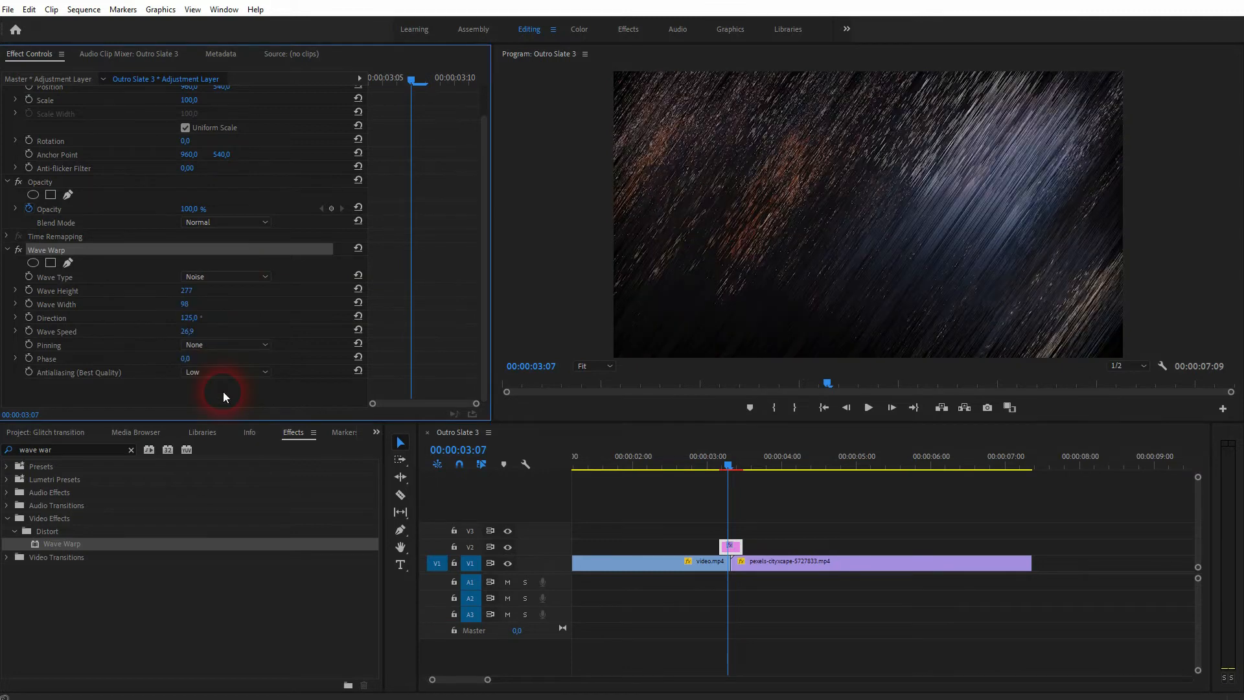
Step: Leave Antialiasing on Low and return to the timeline to play the cut
click(224, 371)
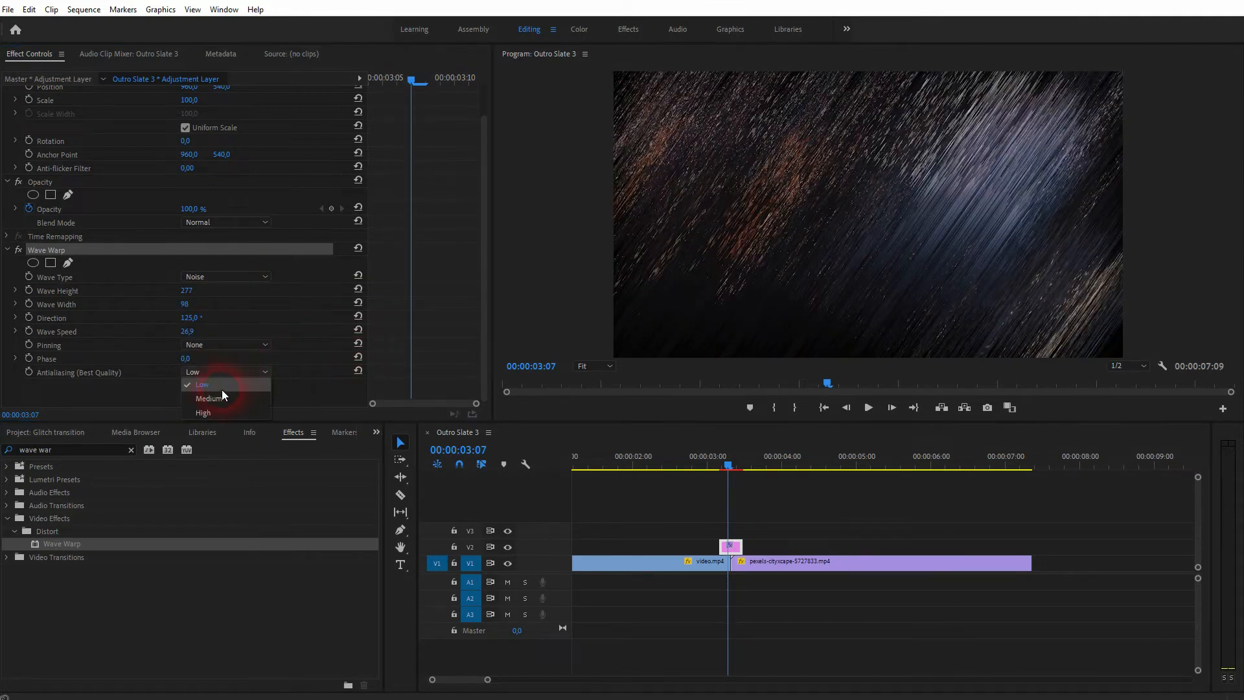
click(201, 384)
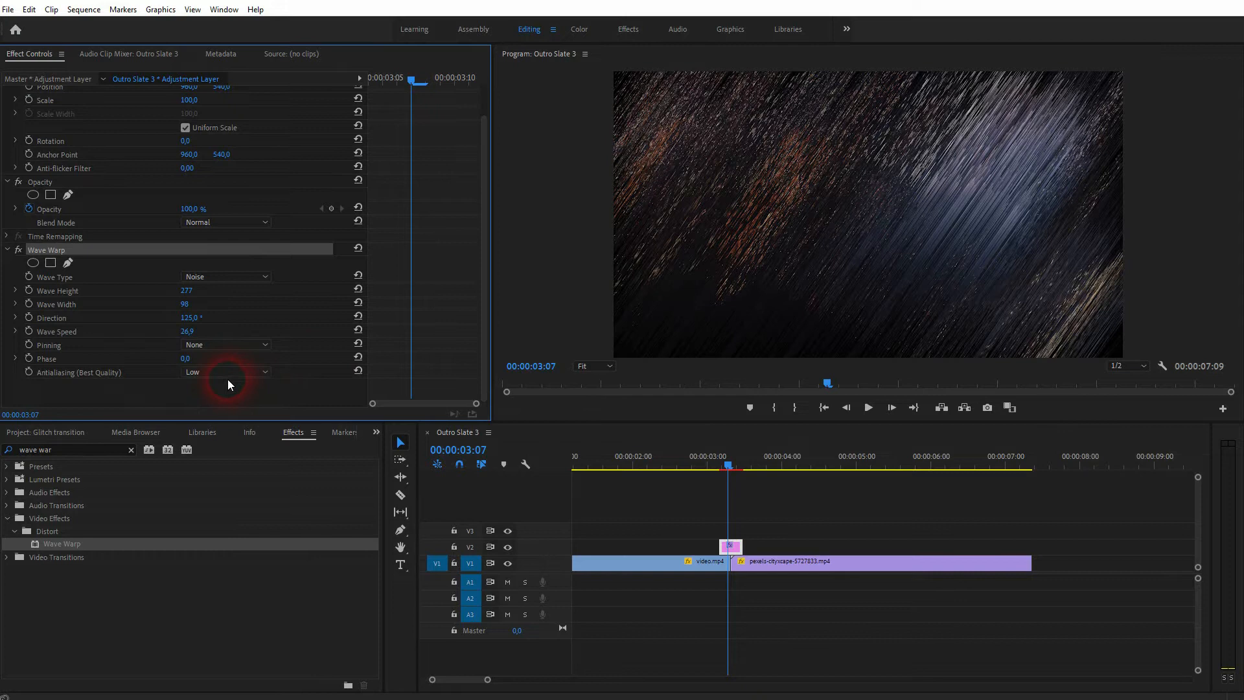
click(226, 372)
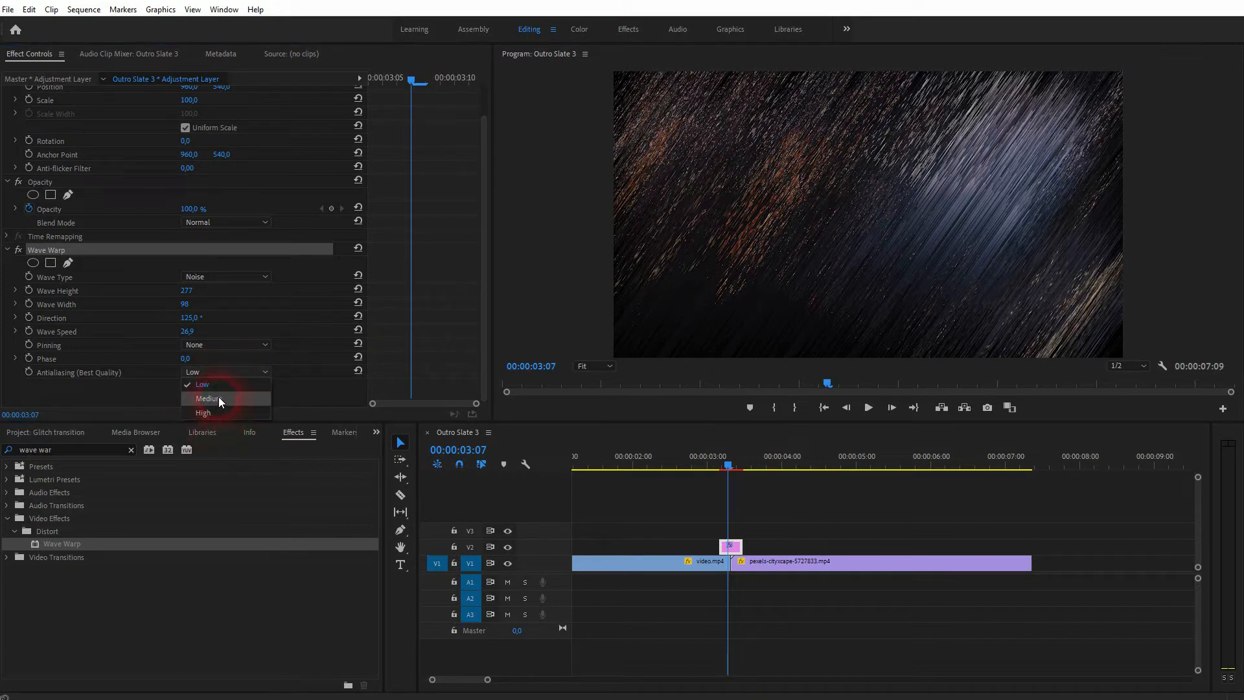
click(202, 384)
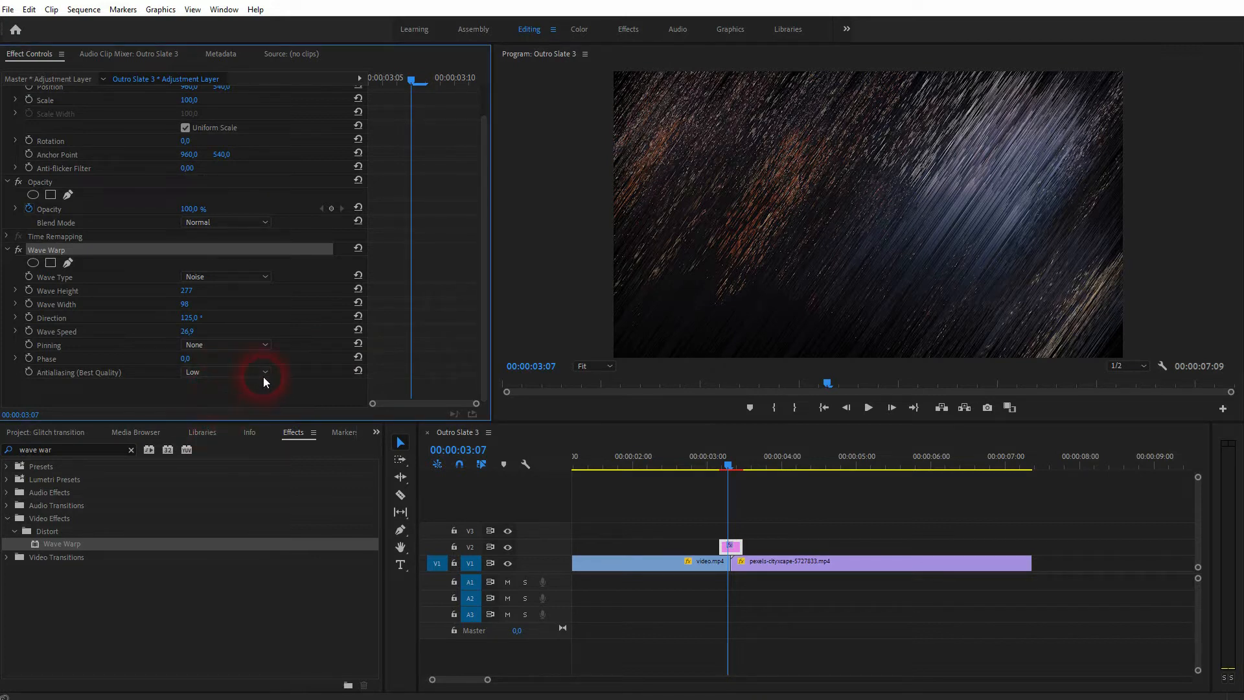
click(704, 472)
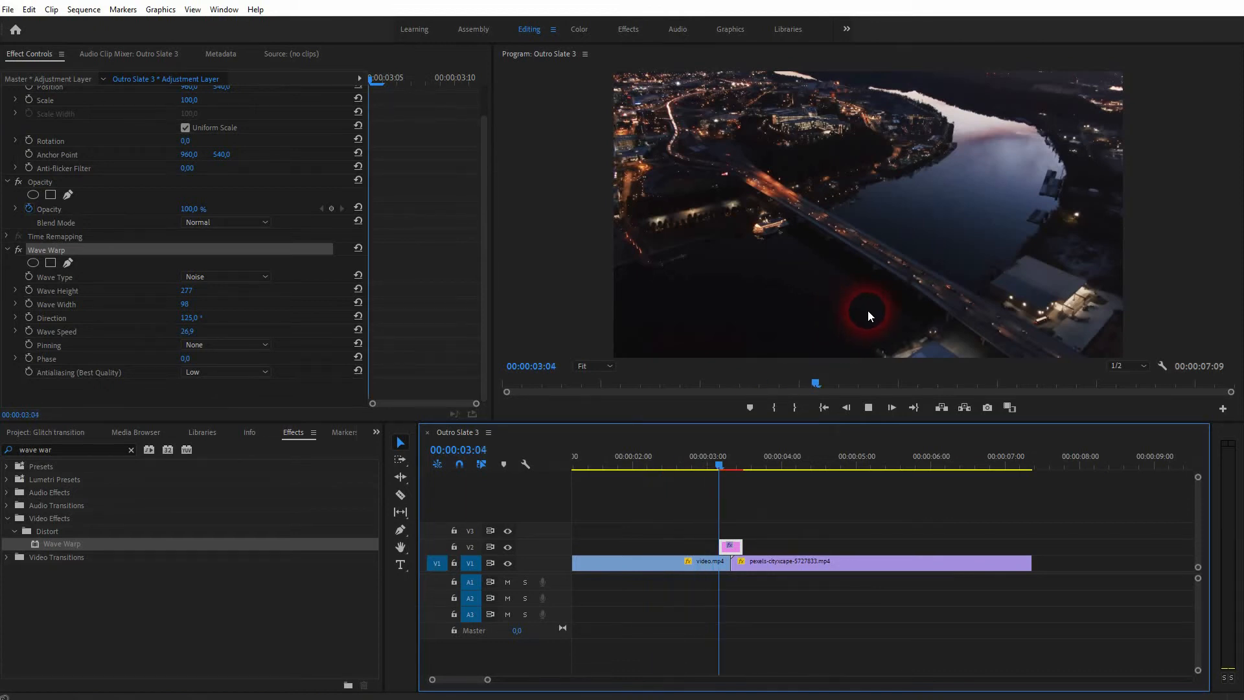
Step: Park just after the cut and try the Dissolve blend mode on the layer
click(749, 467)
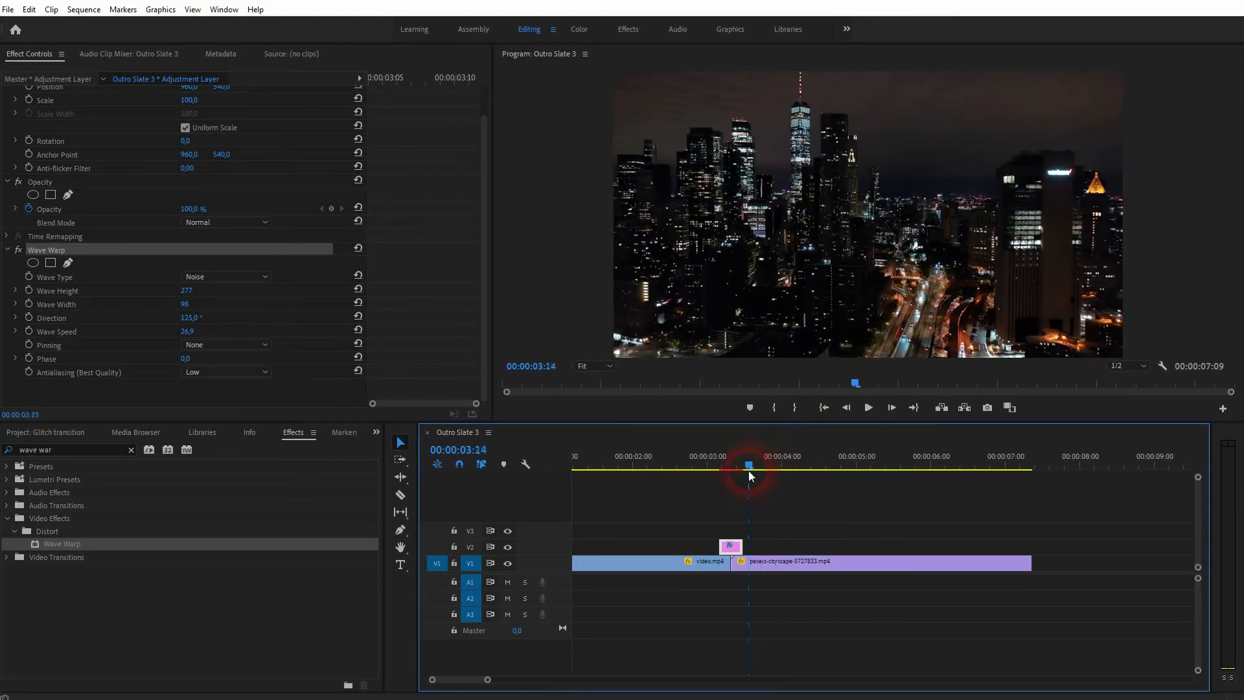
click(734, 466)
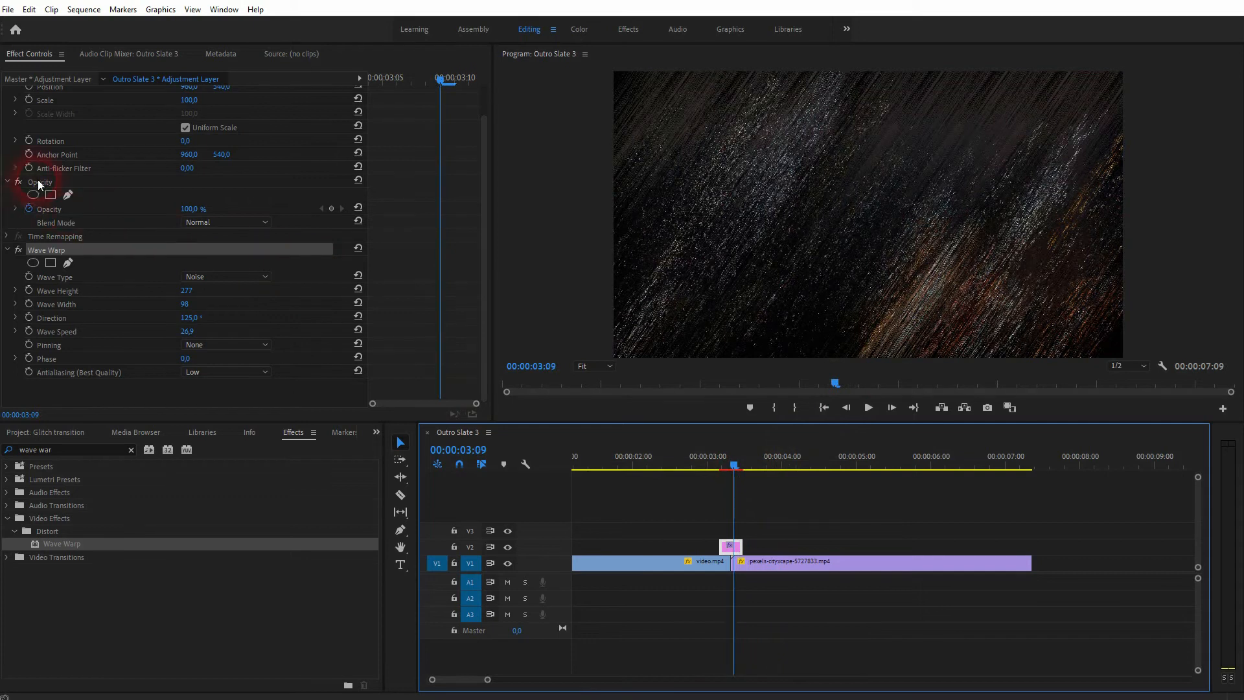
click(226, 221)
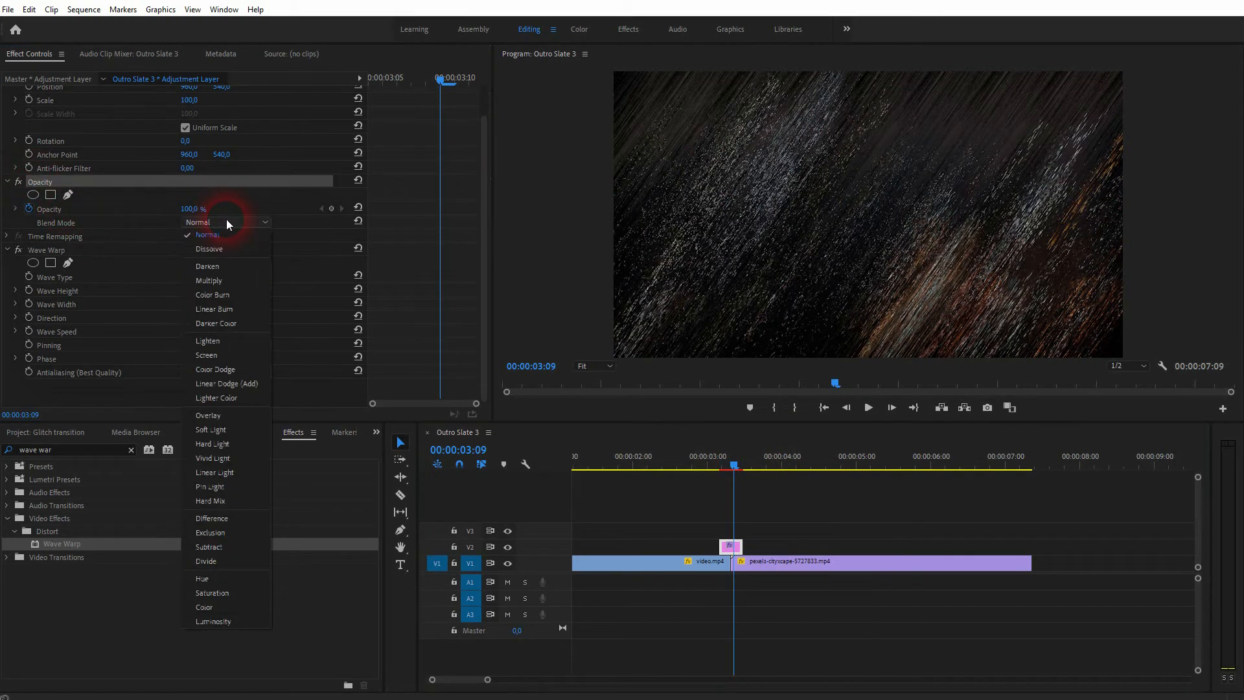
click(209, 249)
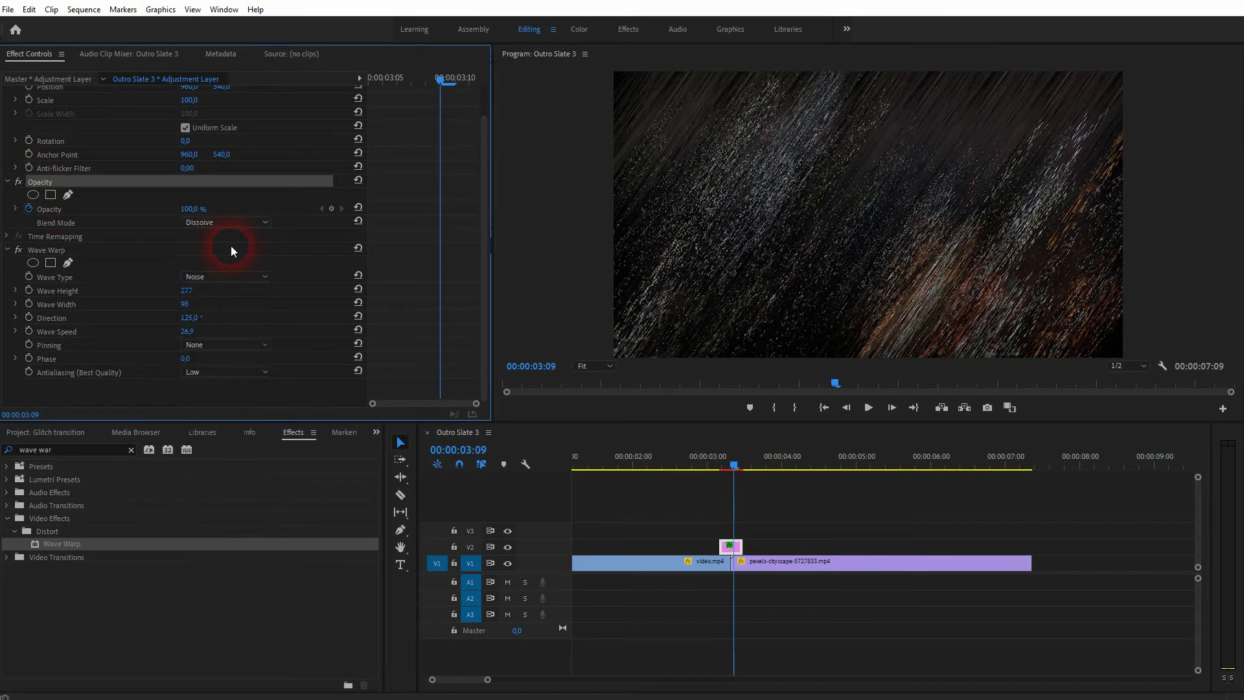
Step: Set the adjustment layer's blend mode to Screen
click(225, 221)
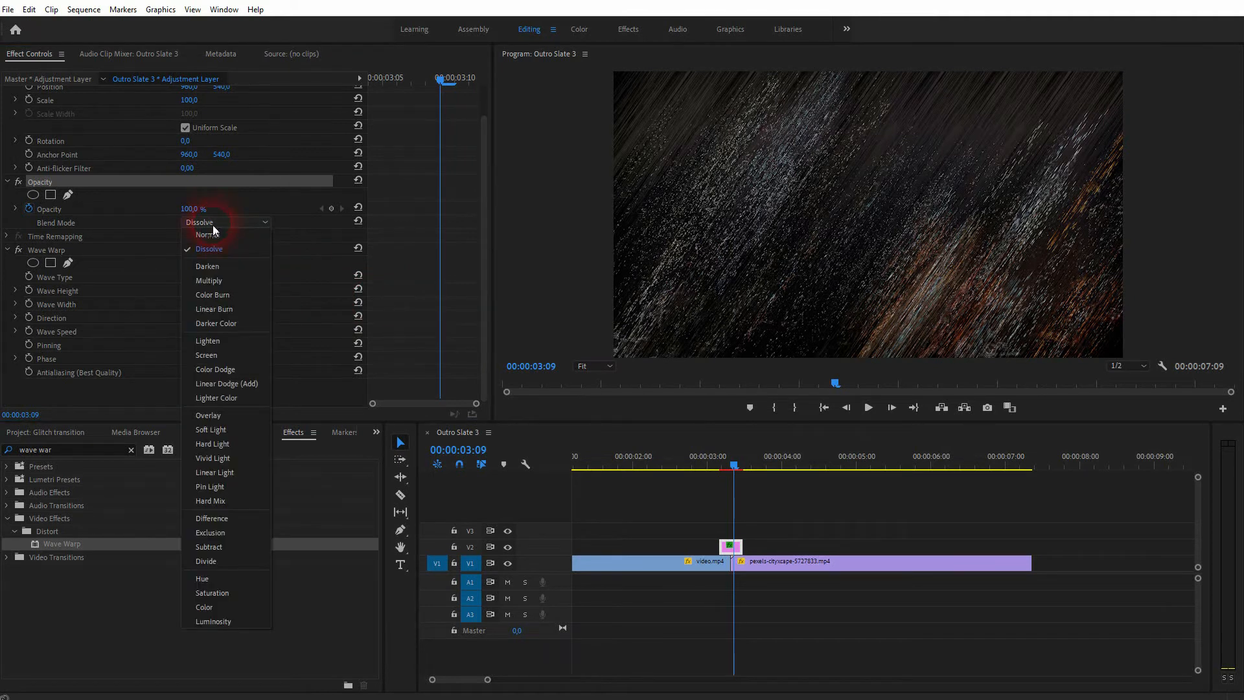
click(206, 354)
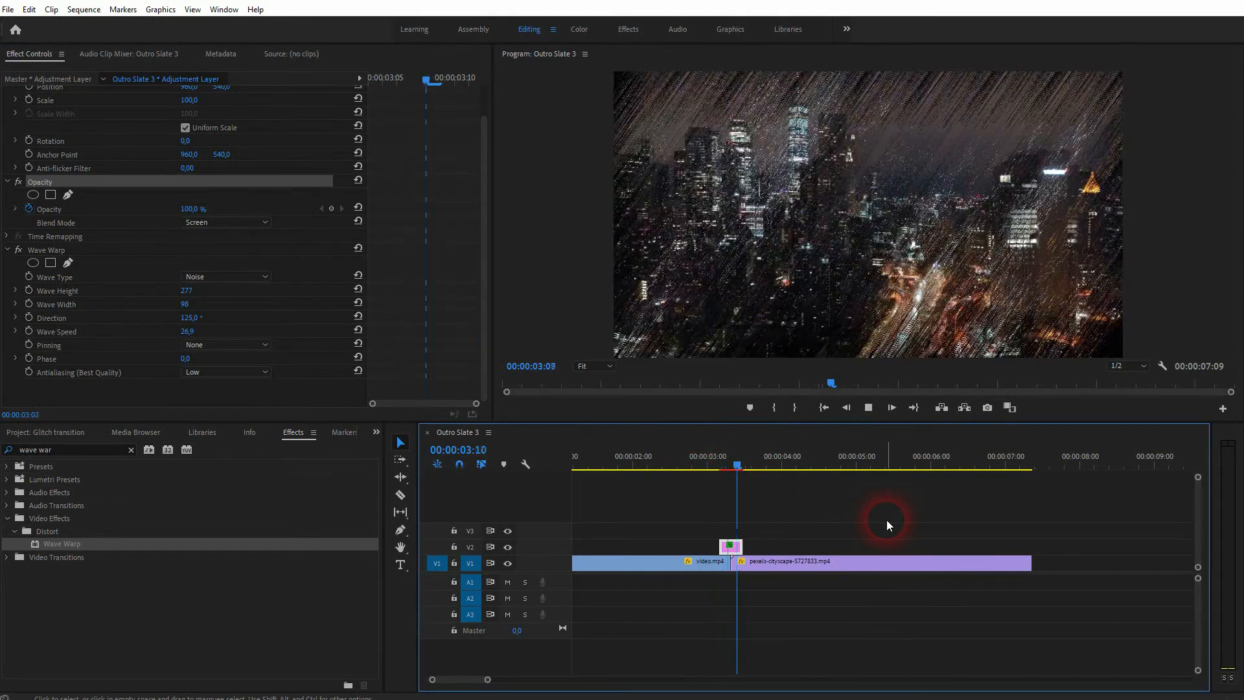
click(736, 468)
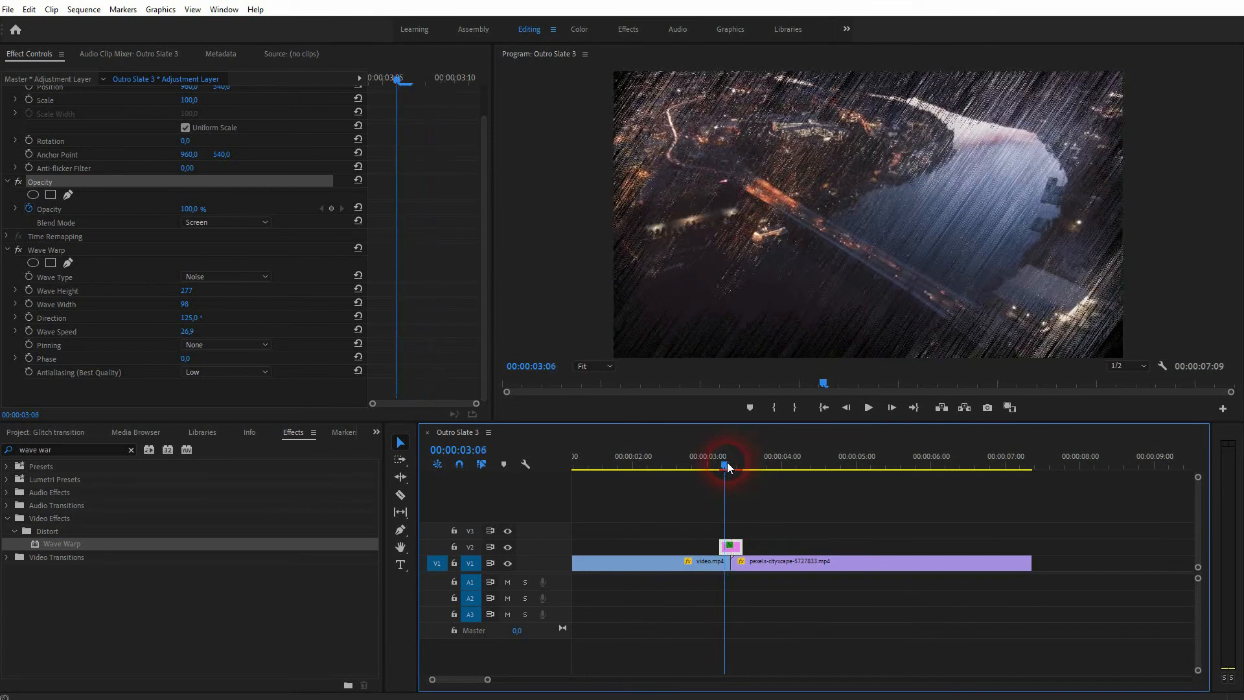
Step: Lower the direction to 122°, raise wave speed to 49.8 and play back the transition
click(868, 407)
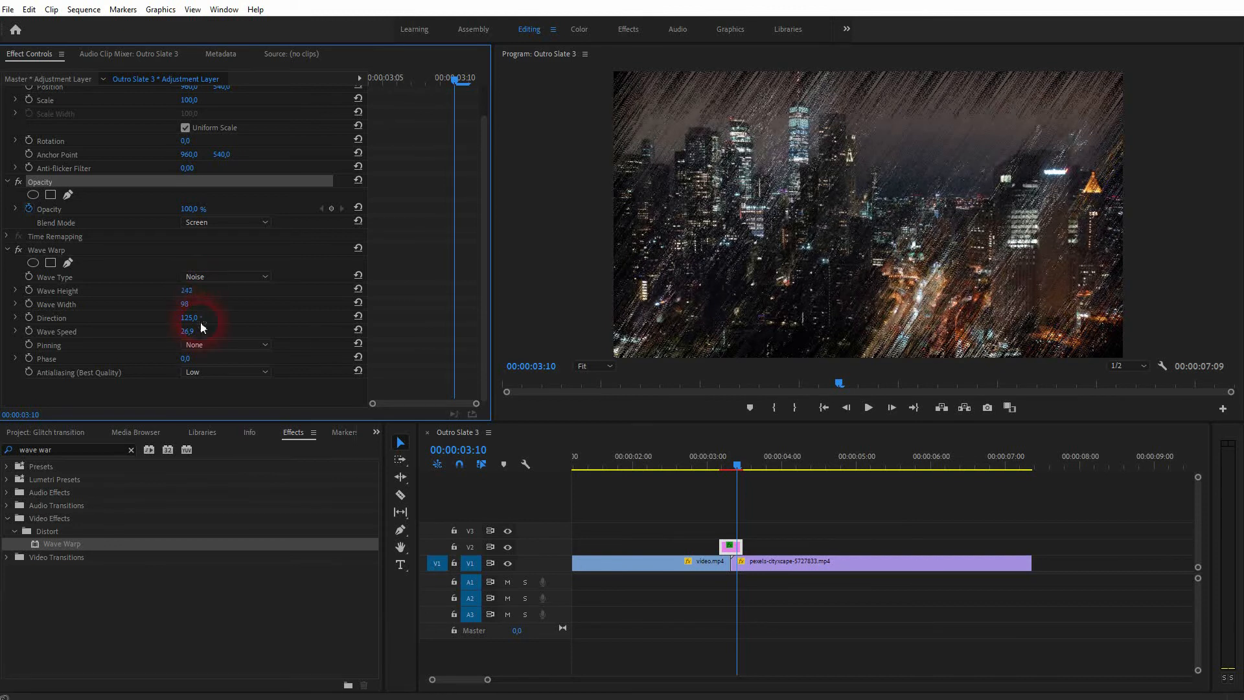
drag(187, 318, 193, 318)
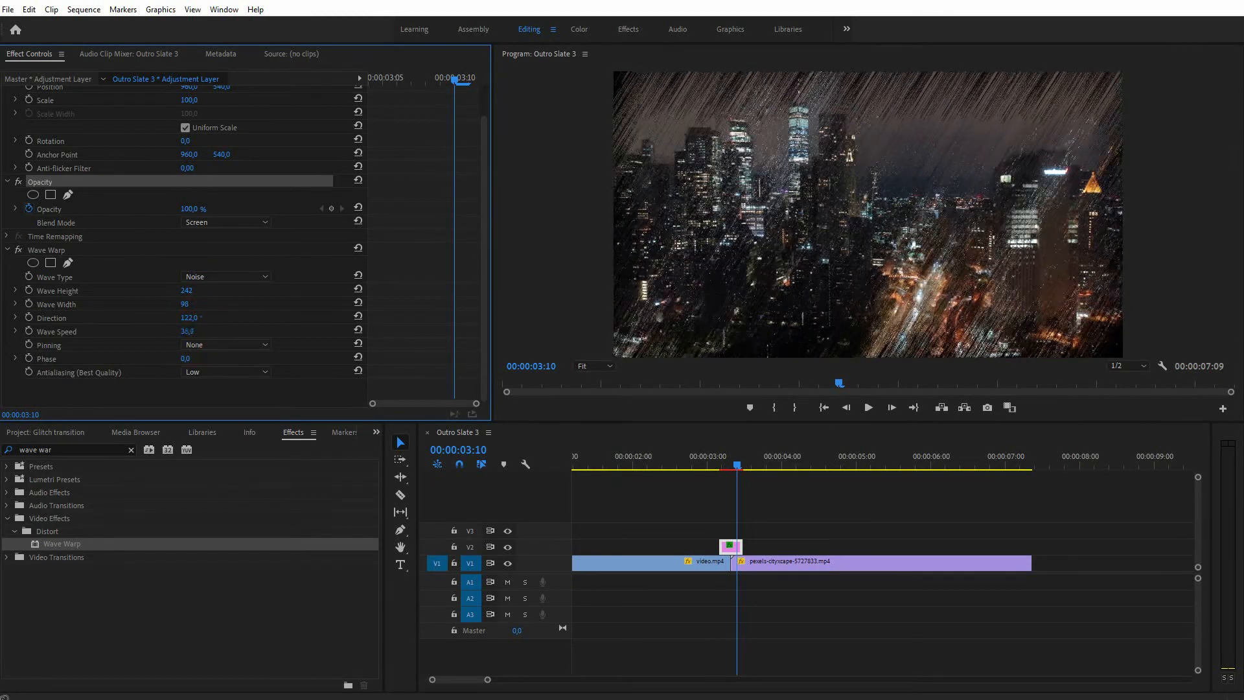
click(357, 369)
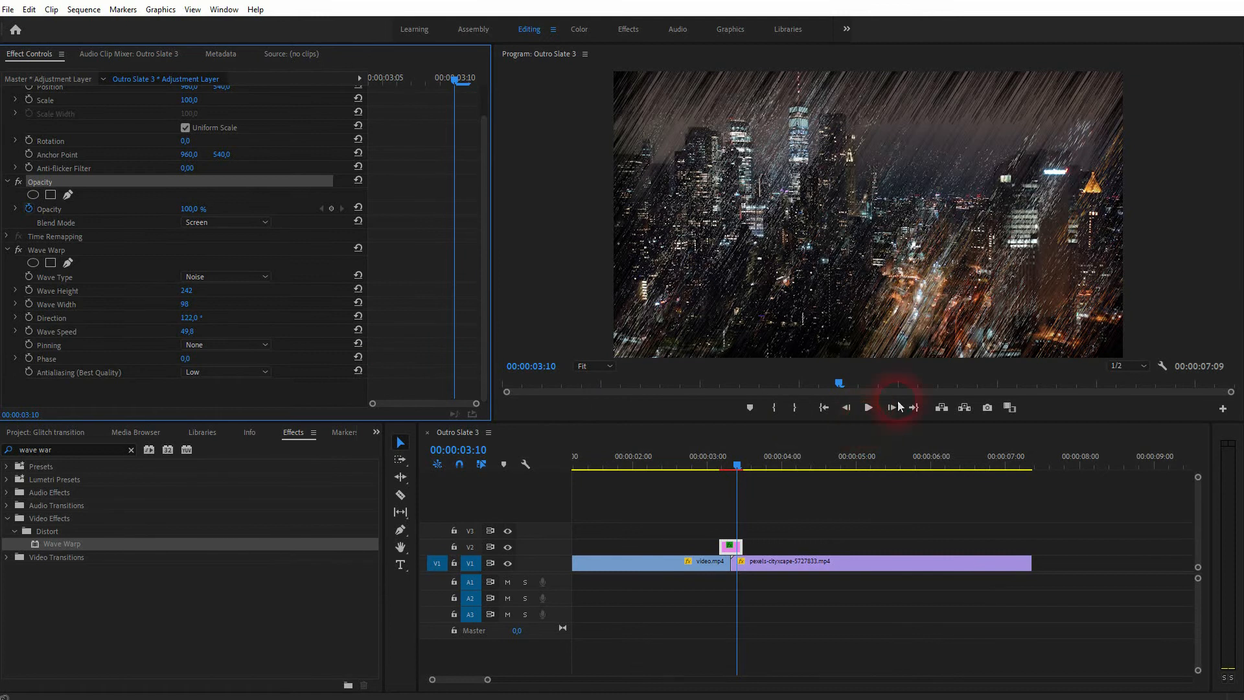
click(892, 407)
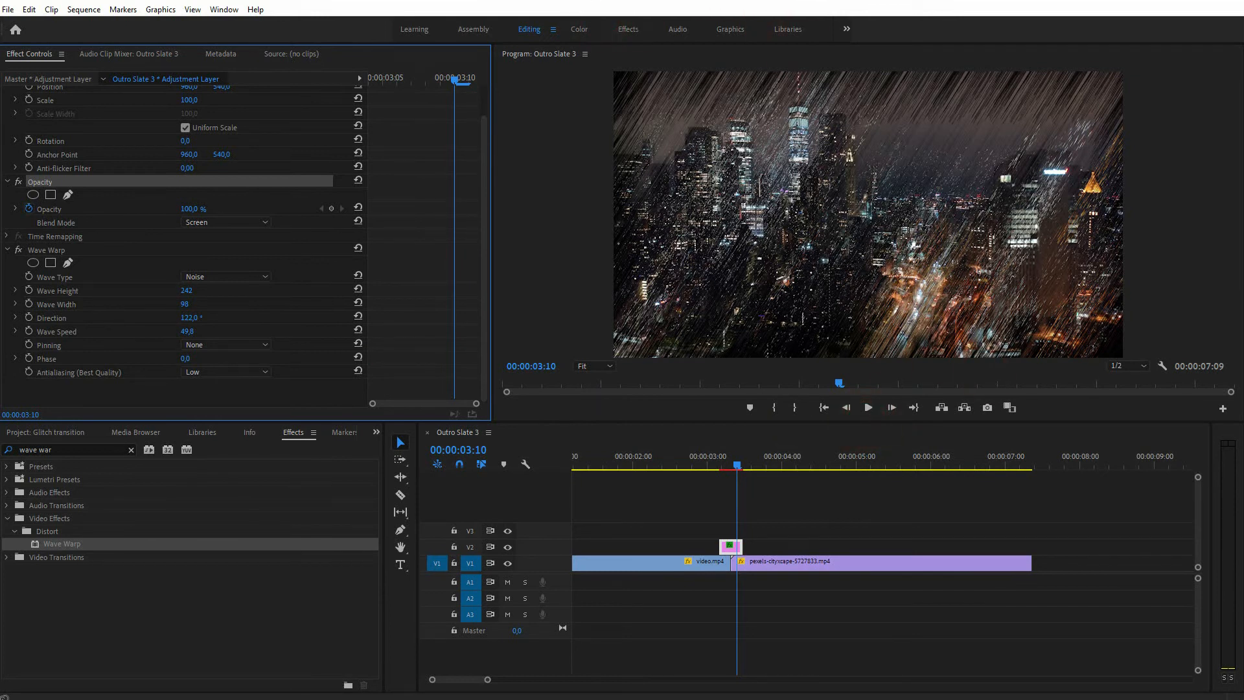
click(729, 546)
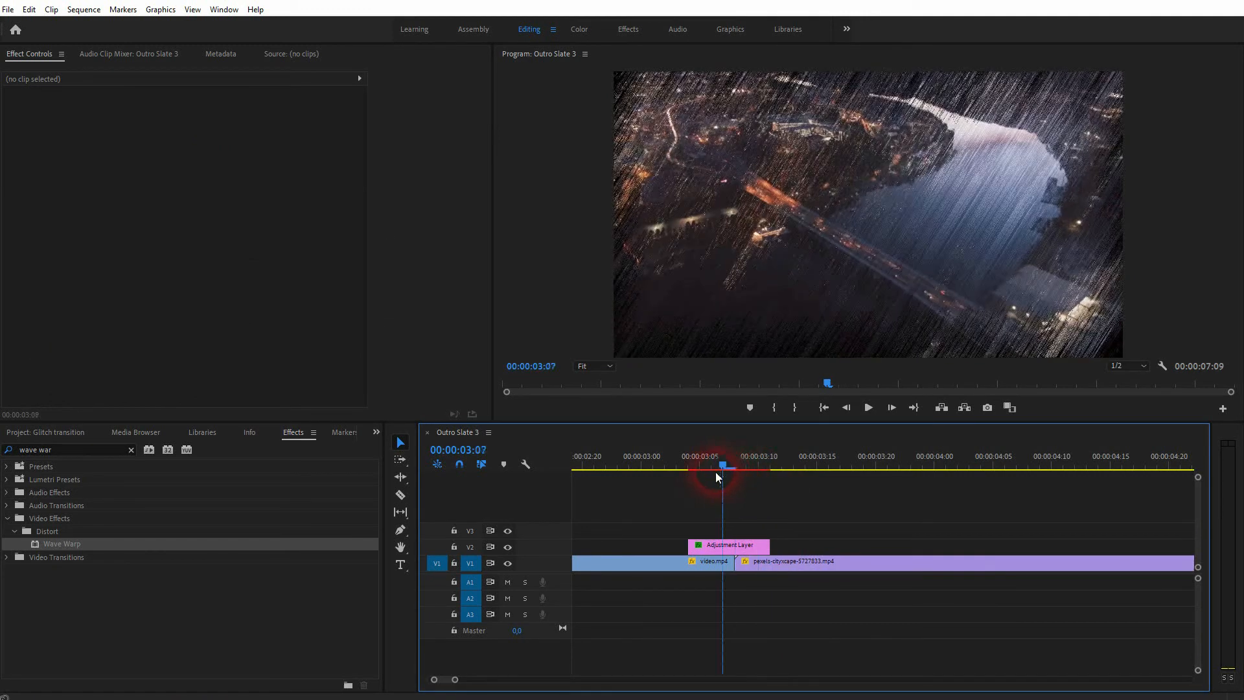
drag(745, 545, 721, 545)
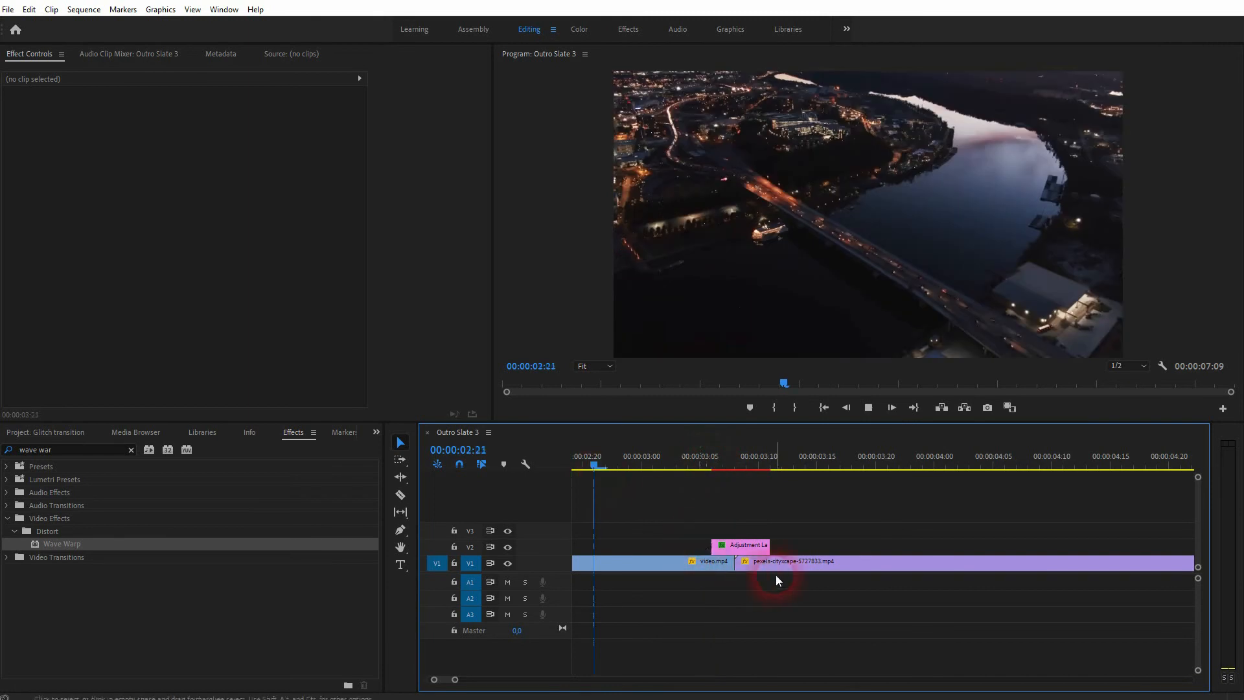
click(887, 465)
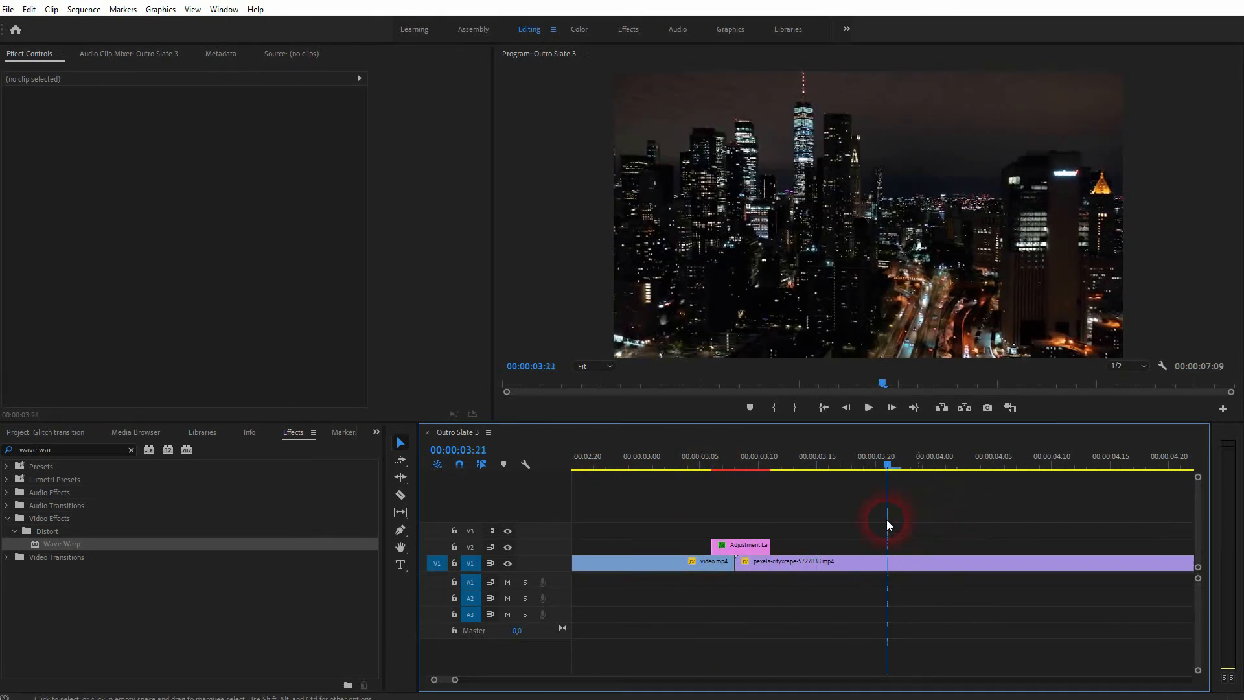